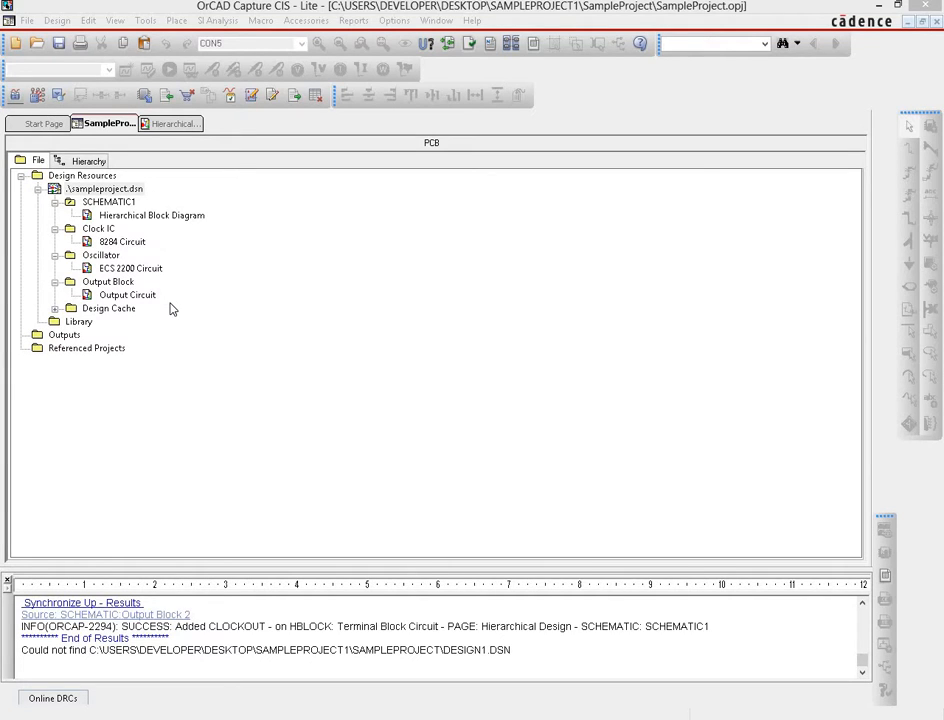
{"action": "mouse_move", "coordinate": [144, 296]}
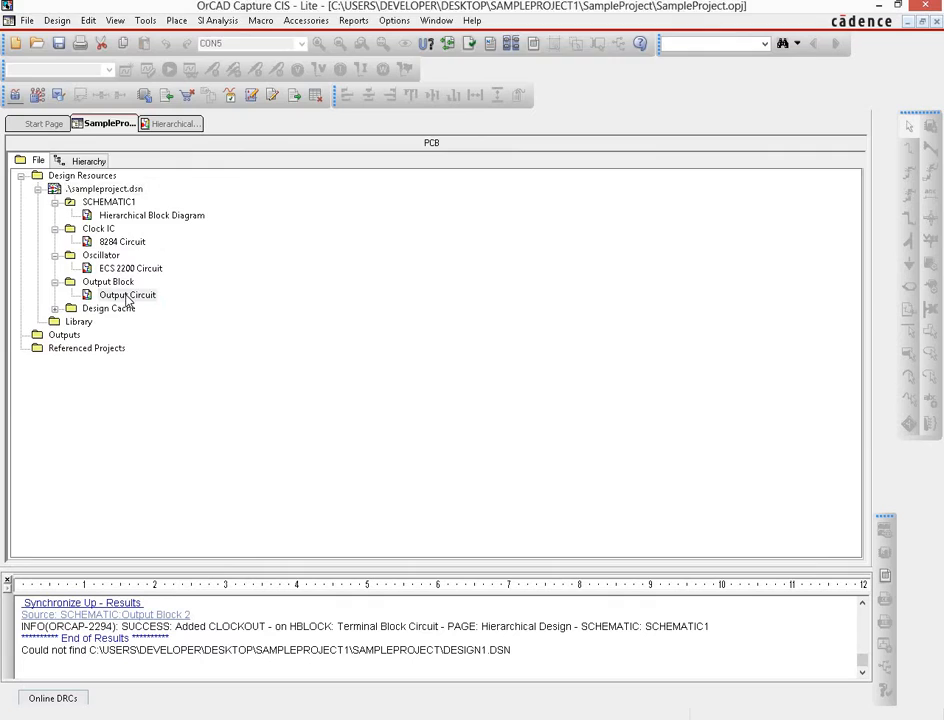
Open the Output Circuit page and set its title-block title to 'Output Circuit'.
{"action": "double_click", "coordinate": [126, 294]}
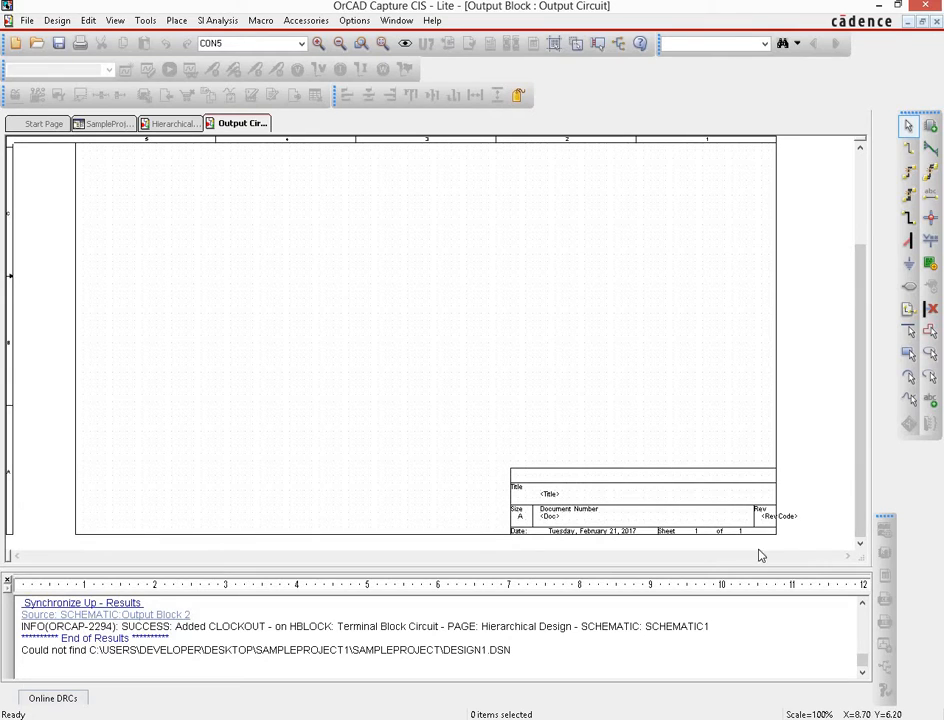
{"action": "mouse_move", "coordinate": [552, 504]}
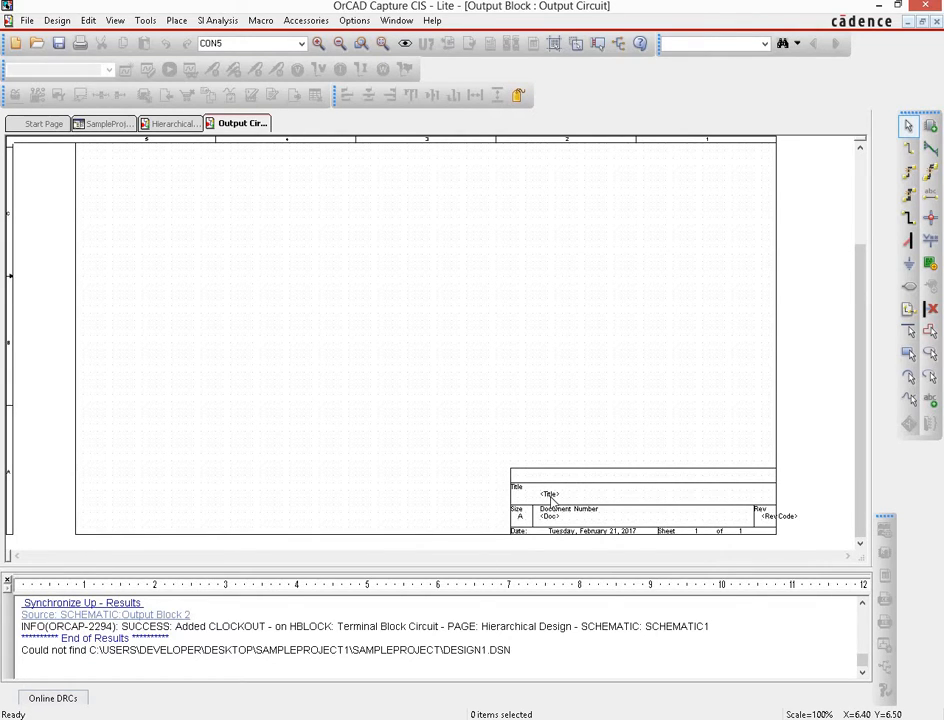
{"action": "double_click", "coordinate": [550, 496]}
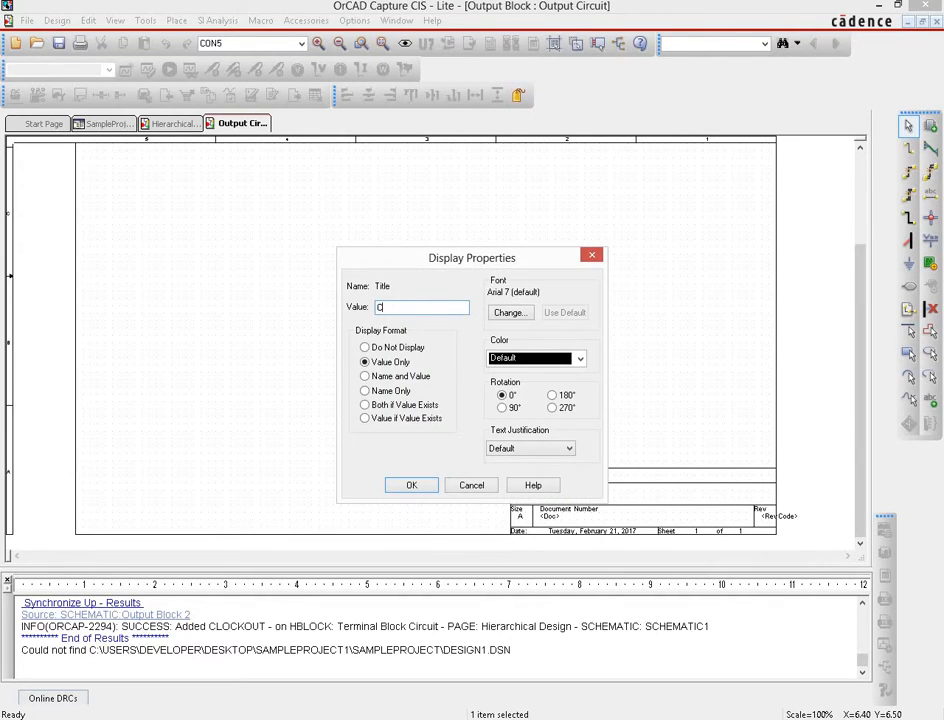
{"action": "type", "text": "ircuit"}
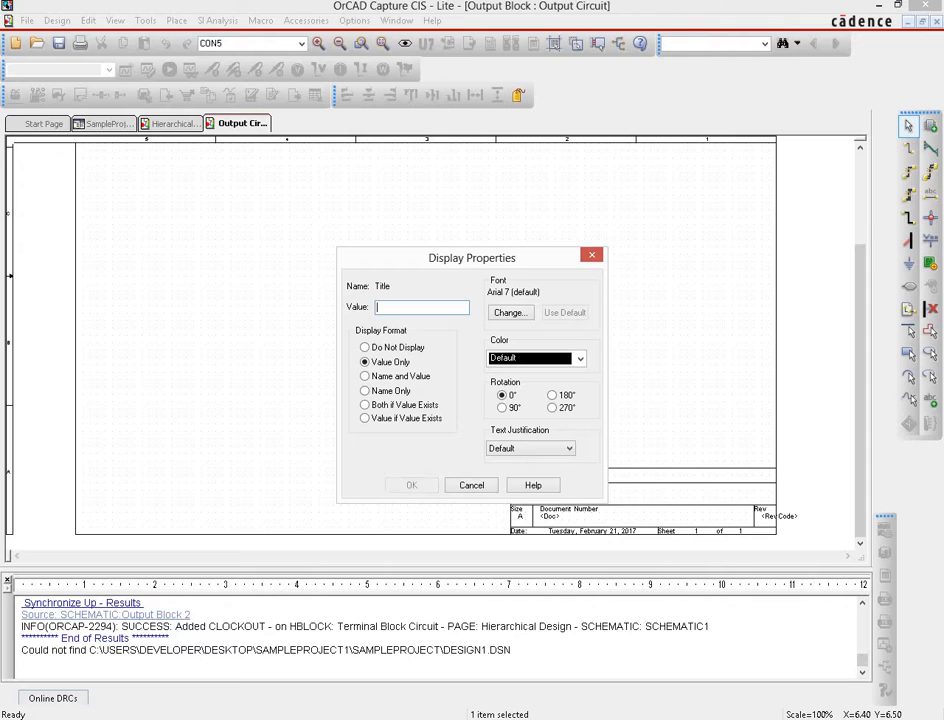
{"action": "type", "text": "Output Cir"}
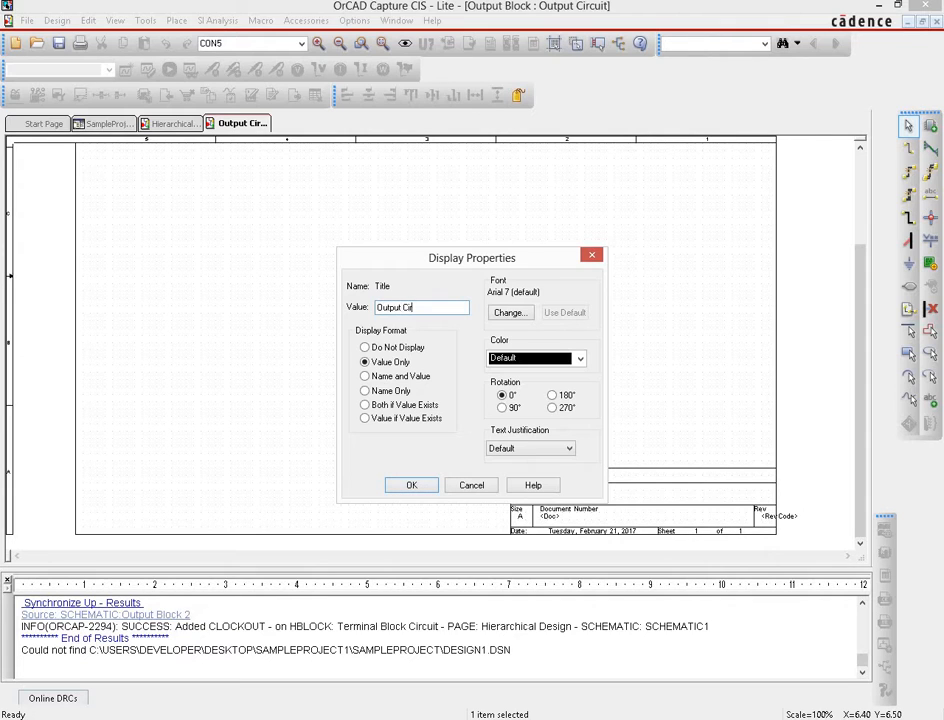
{"action": "left_click", "coordinate": [412, 486]}
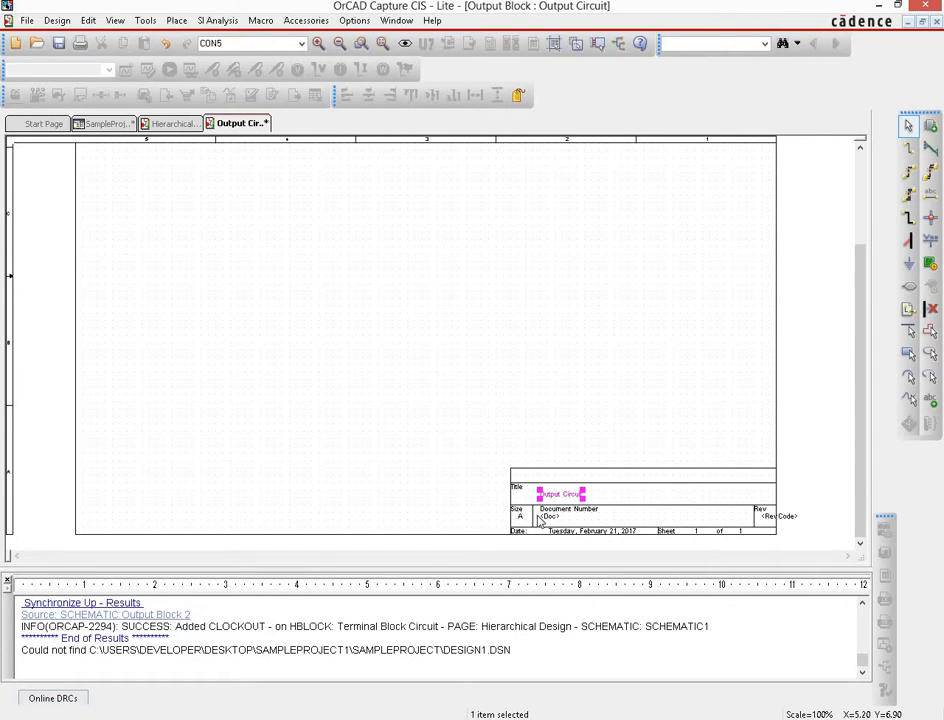
Set the title block's document number to 4 and revision code to 1.
{"action": "double_click", "coordinate": [548, 516]}
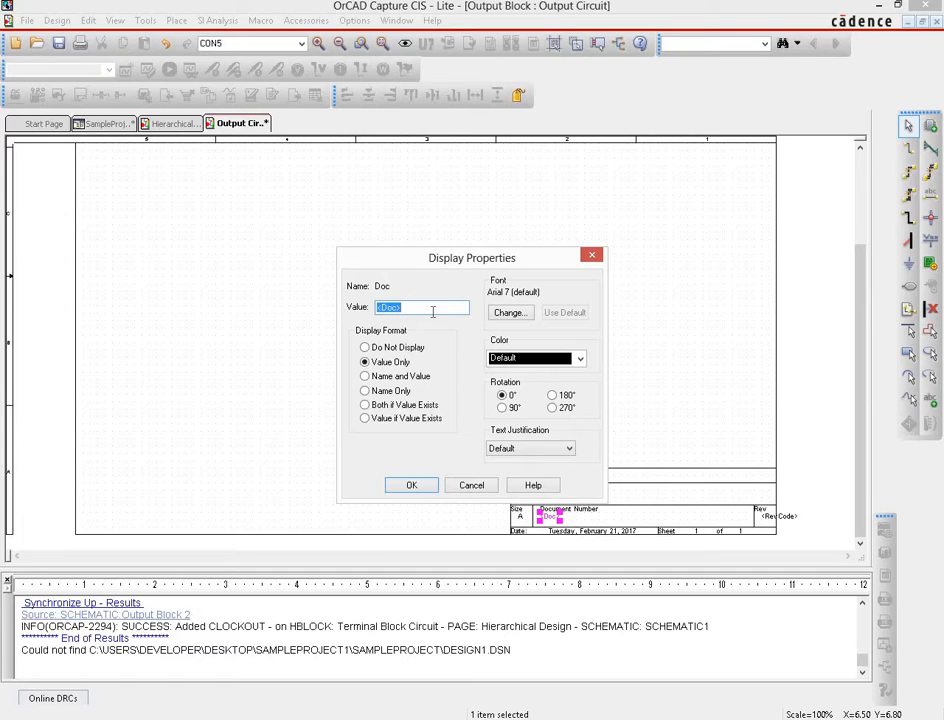
{"action": "type", "text": "4"}
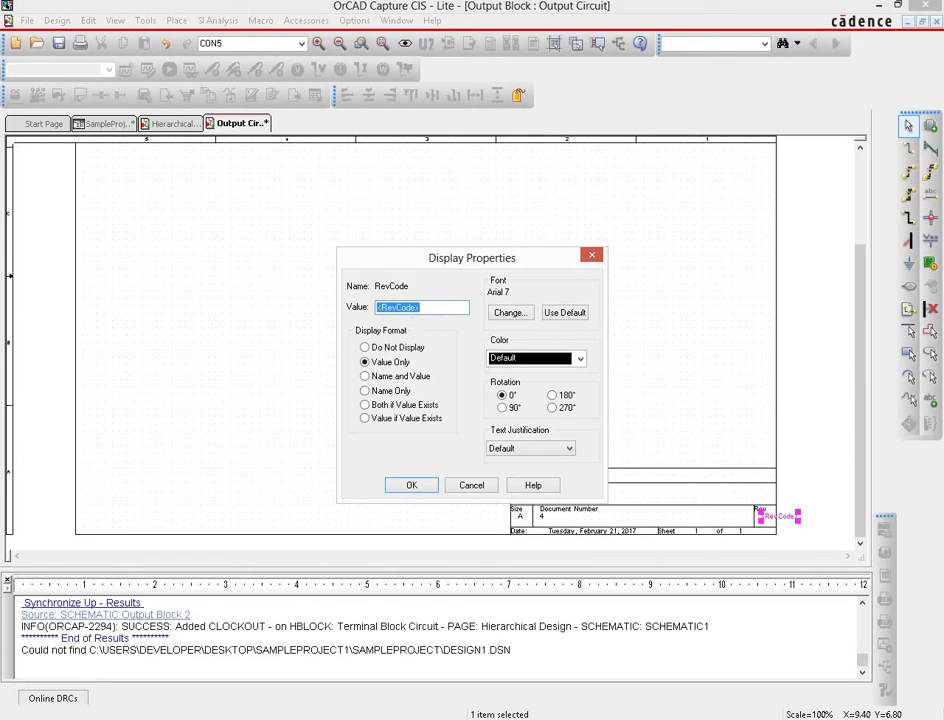
{"action": "type", "text": "1"}
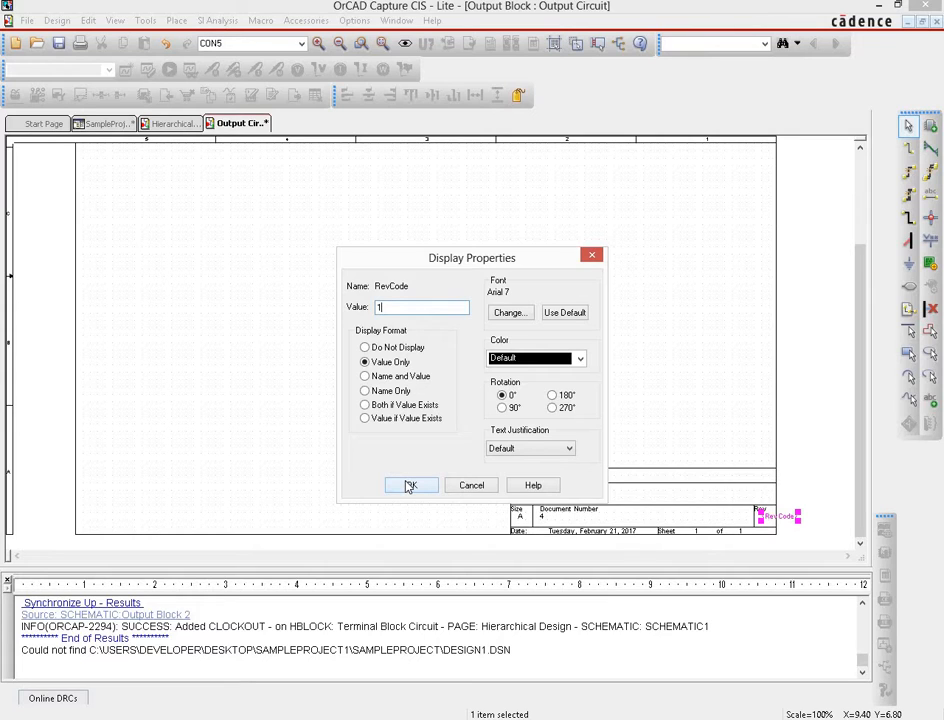
{"action": "left_click", "coordinate": [410, 486]}
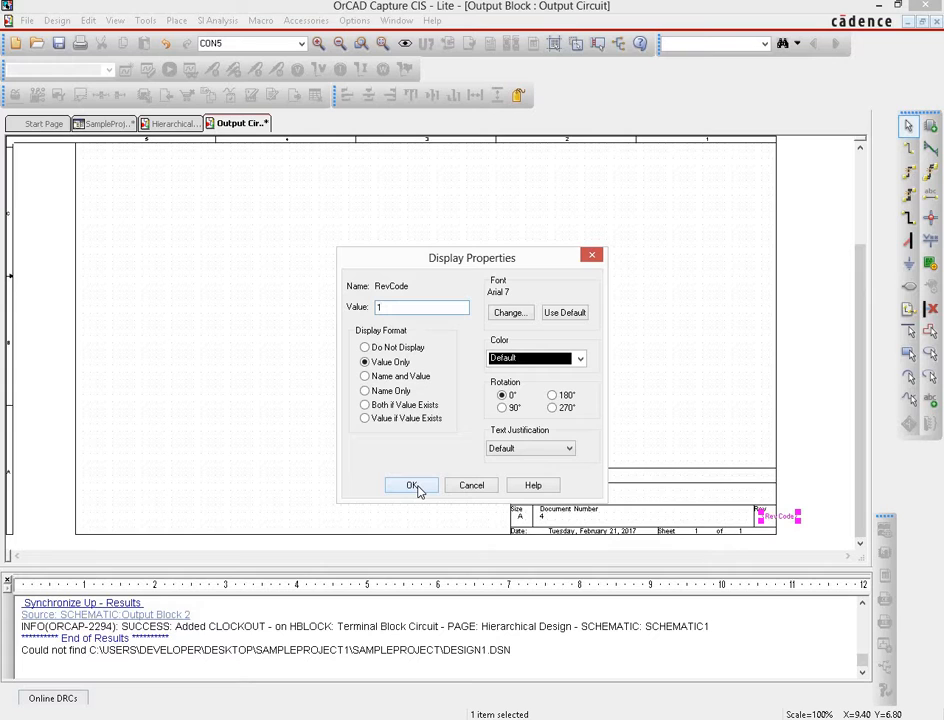
{"action": "left_click", "coordinate": [412, 486]}
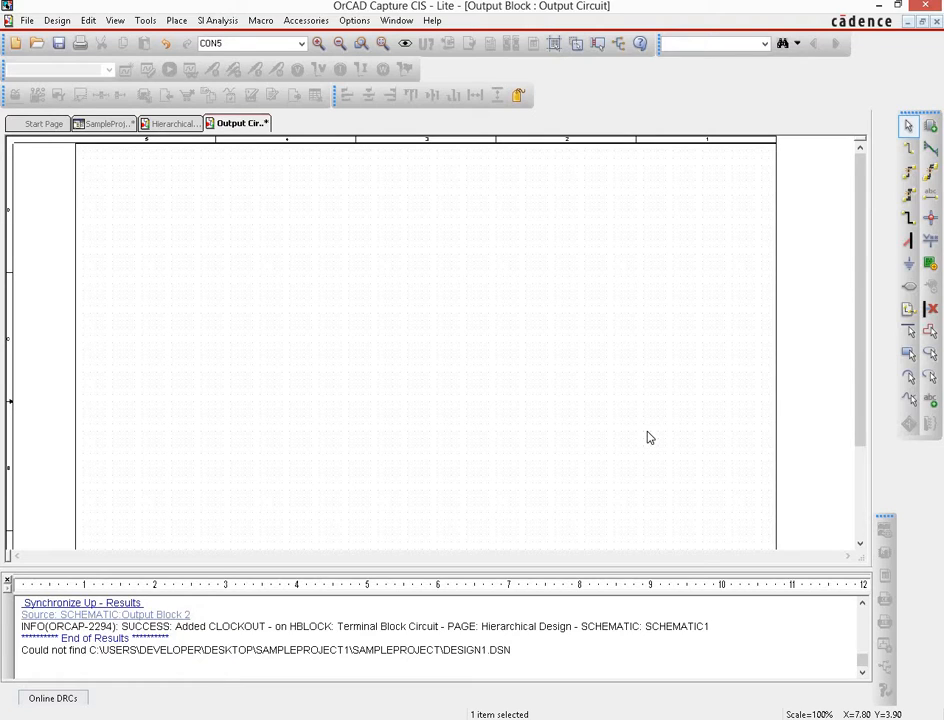
{"action": "mouse_move", "coordinate": [712, 324]}
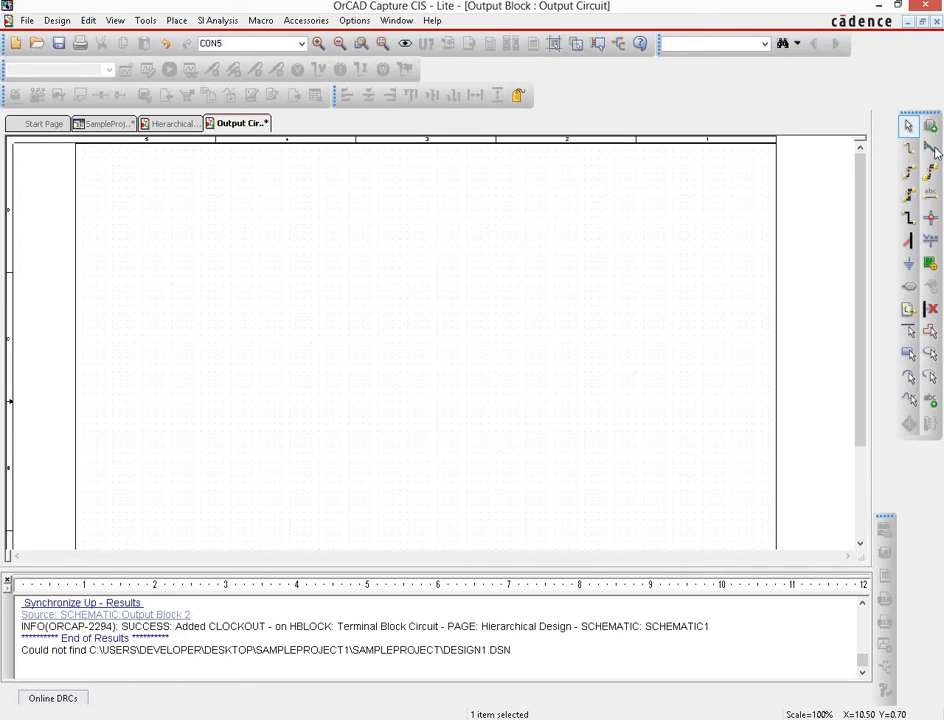
{"action": "mouse_move", "coordinate": [928, 128]}
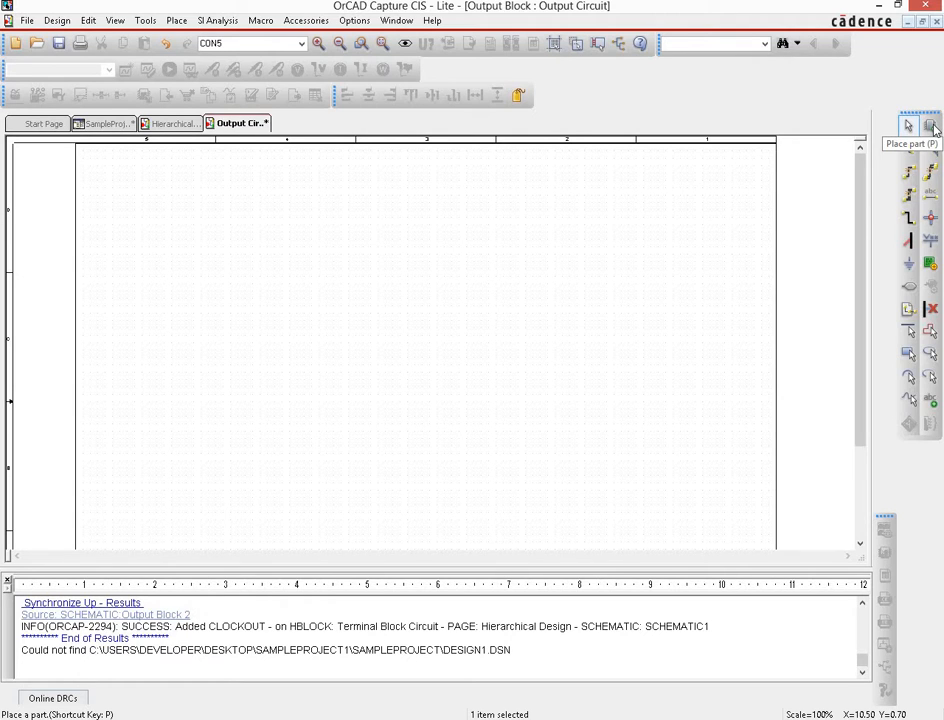
Load the full range of Capture part libraries into the Place Part panel.
{"action": "left_click", "coordinate": [932, 124]}
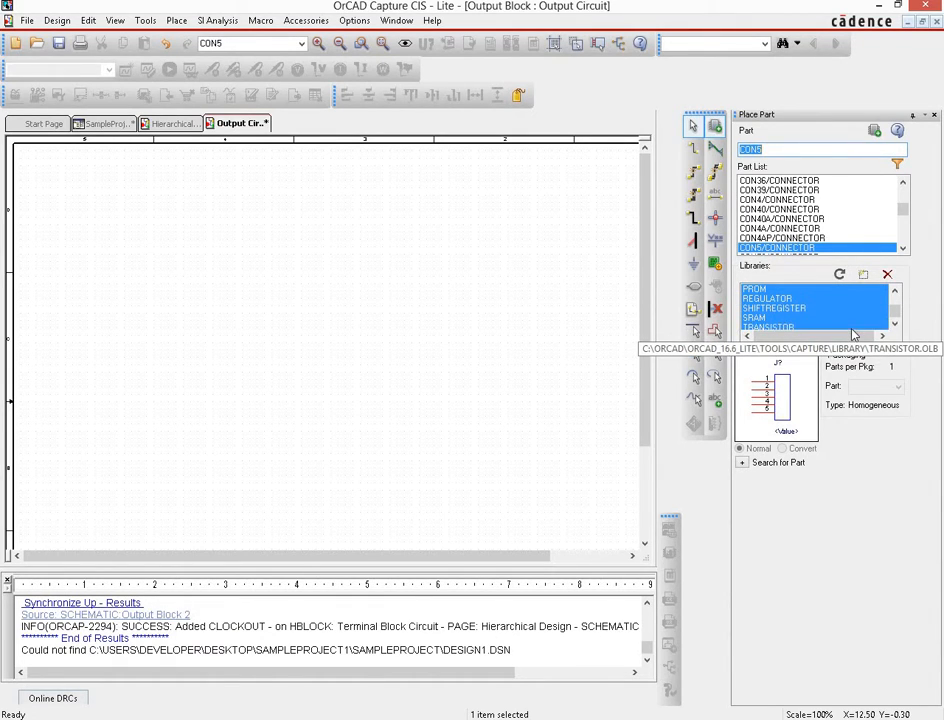
{"action": "mouse_move", "coordinate": [864, 284]}
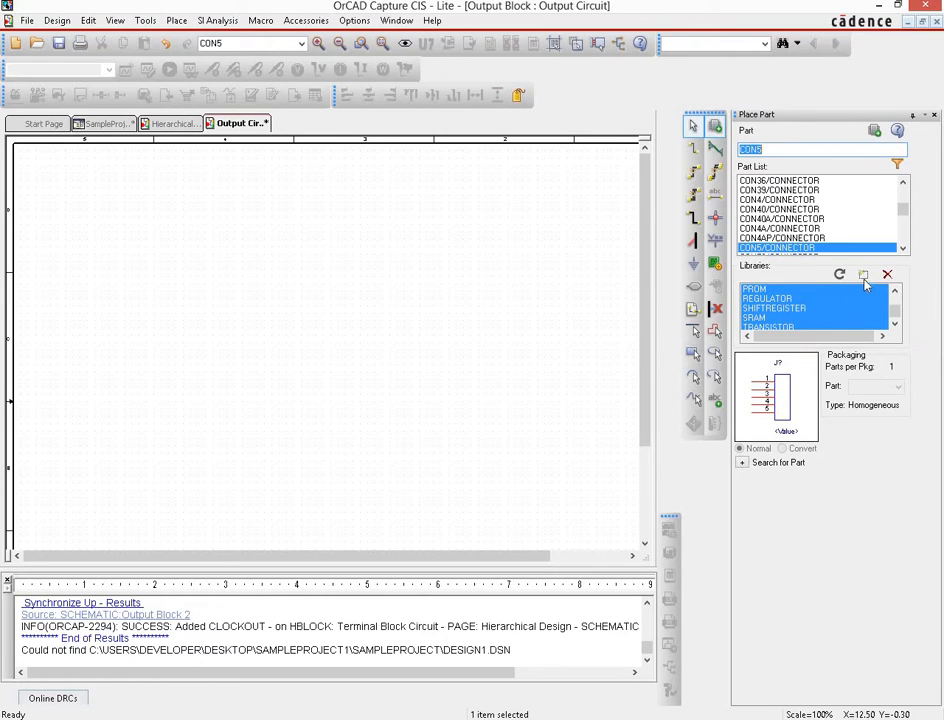
{"action": "mouse_move", "coordinate": [864, 278]}
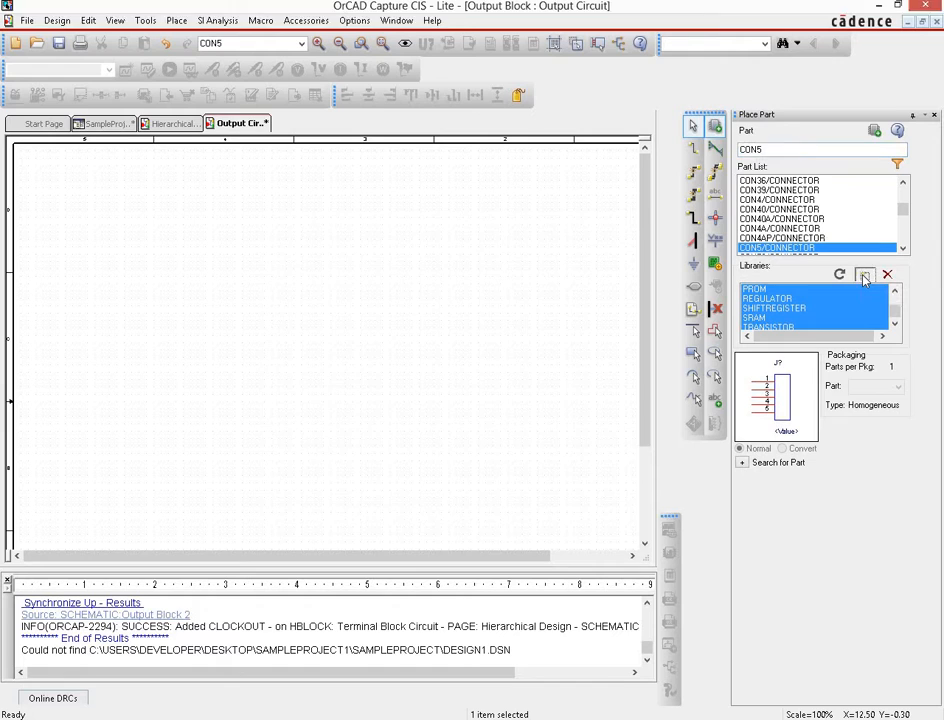
{"action": "left_click", "coordinate": [864, 276]}
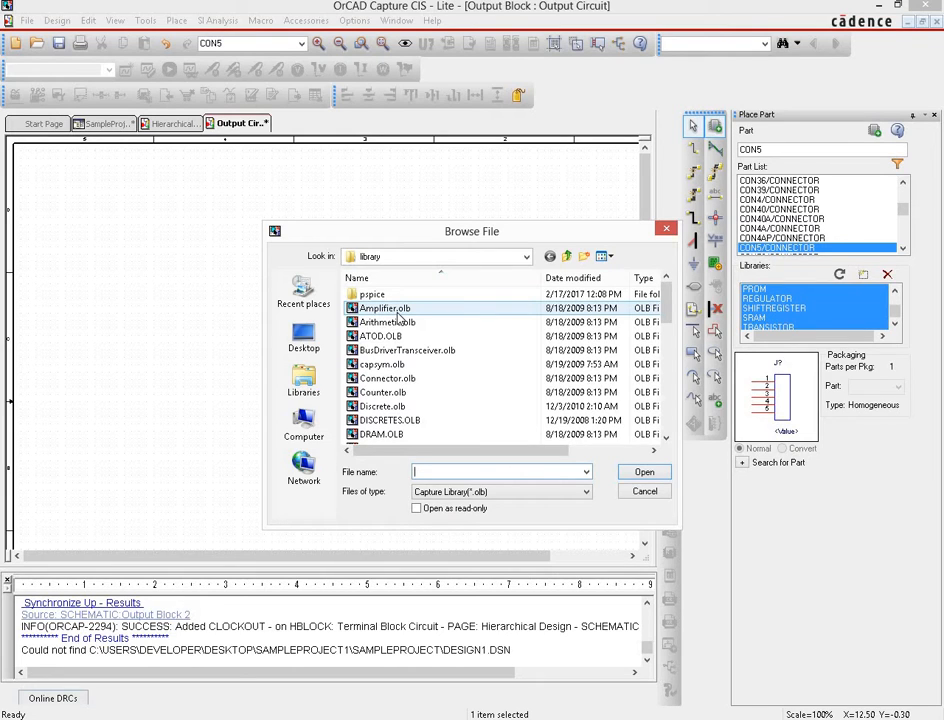
{"action": "left_click", "coordinate": [384, 308]}
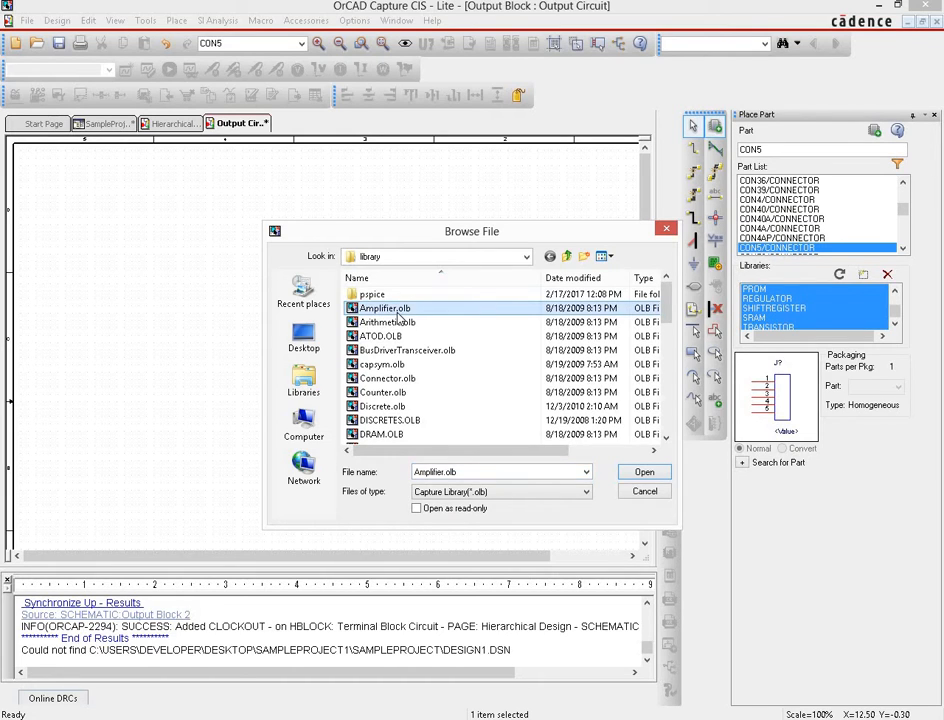
{"action": "left_click", "coordinate": [380, 336]}
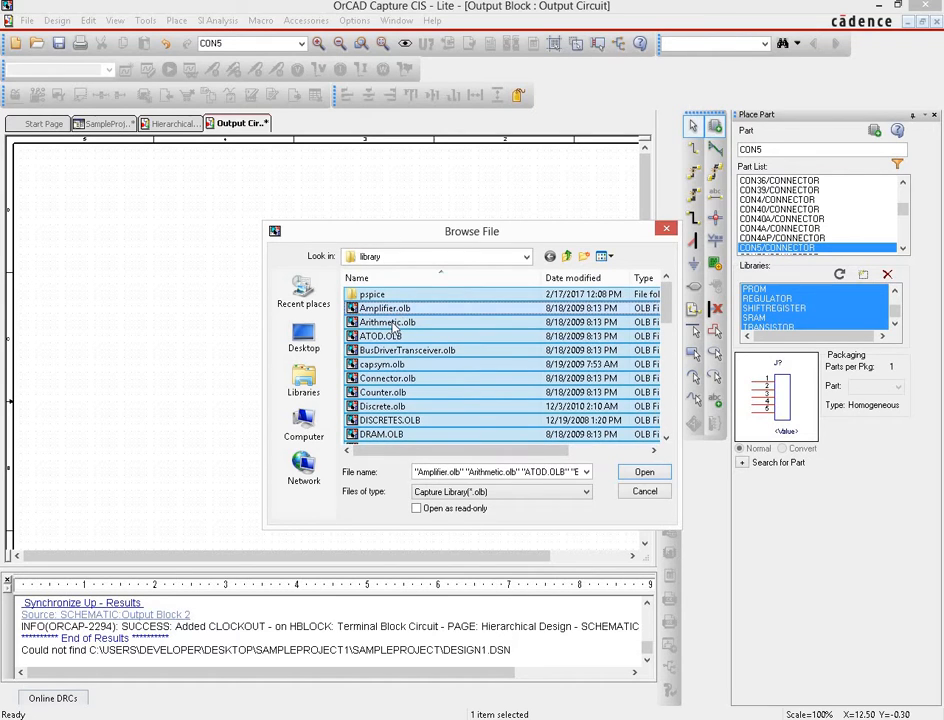
{"action": "left_click", "coordinate": [644, 472]}
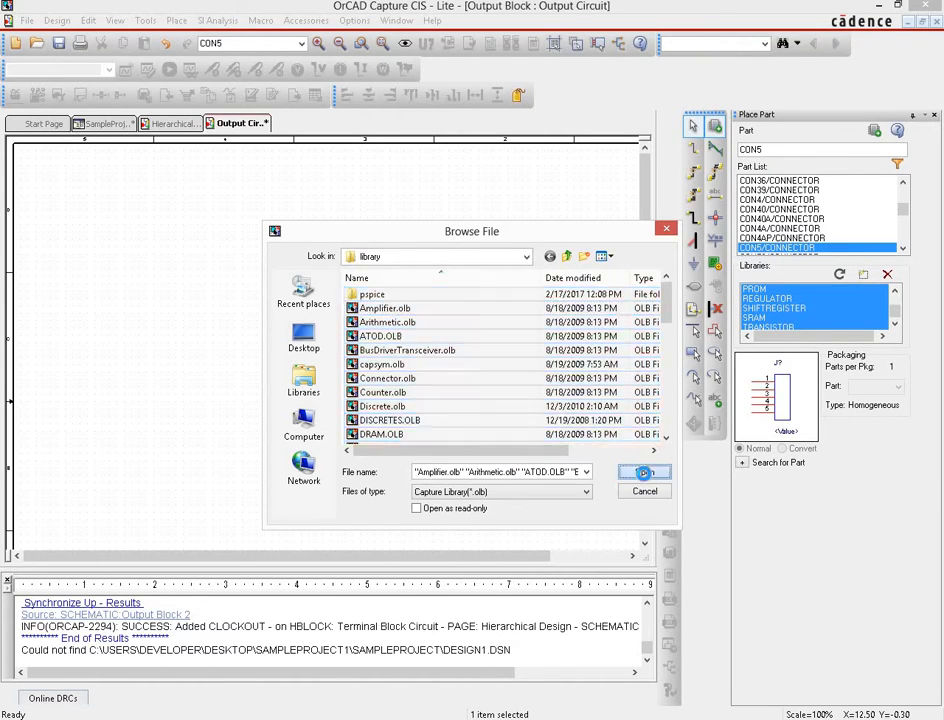
{"action": "left_click", "coordinate": [644, 472]}
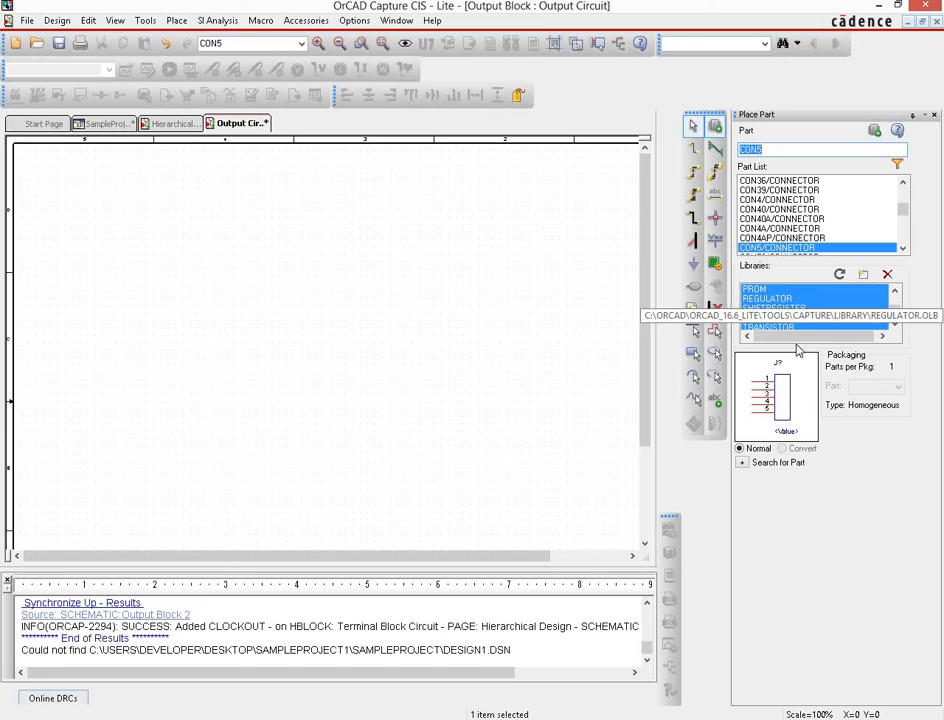
{"action": "mouse_move", "coordinate": [912, 536]}
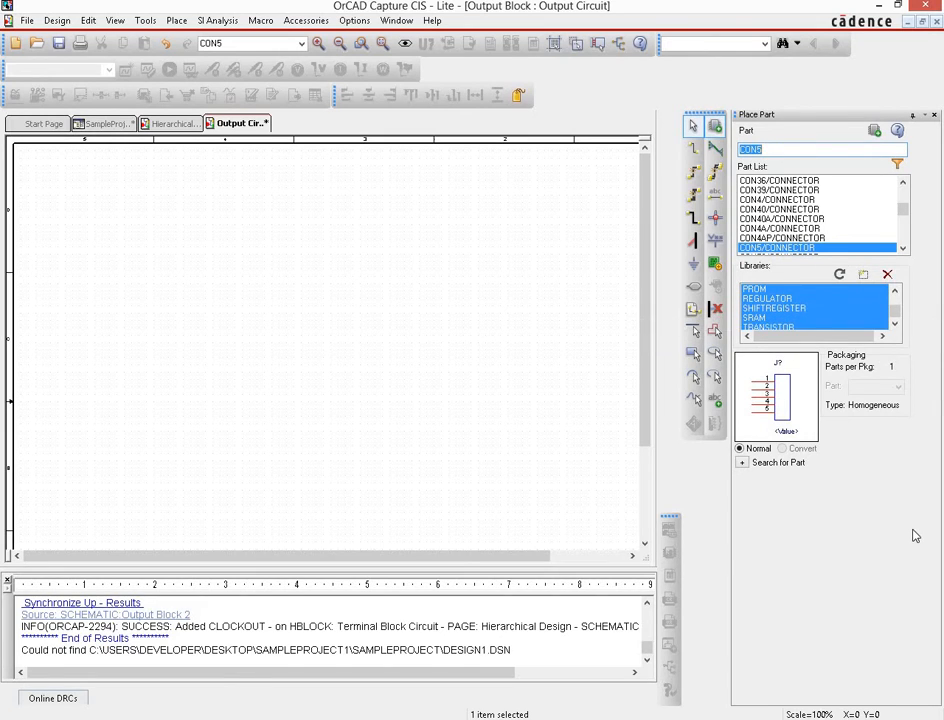
{"action": "mouse_move", "coordinate": [798, 428]}
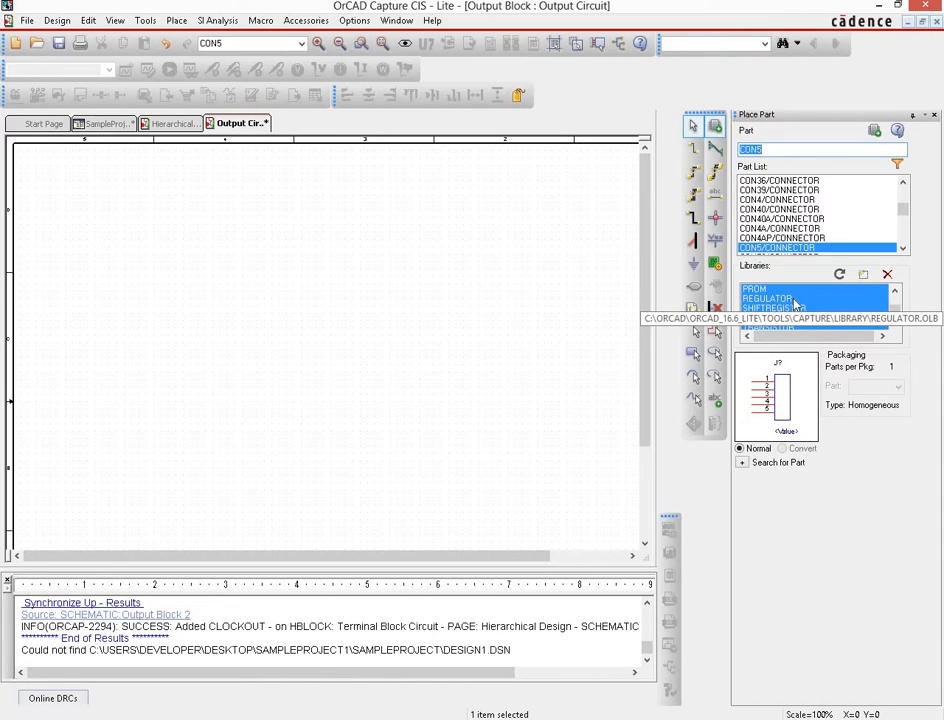
Search every loaded library for the CON5 connector.
{"action": "left_click", "coordinate": [756, 288]}
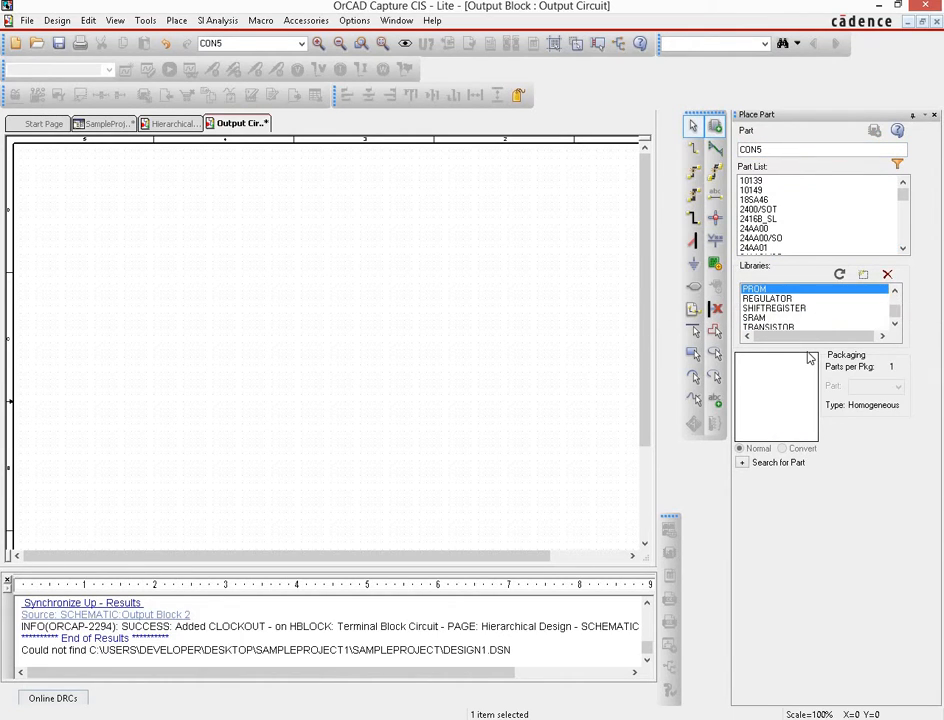
{"action": "left_click", "coordinate": [768, 298]}
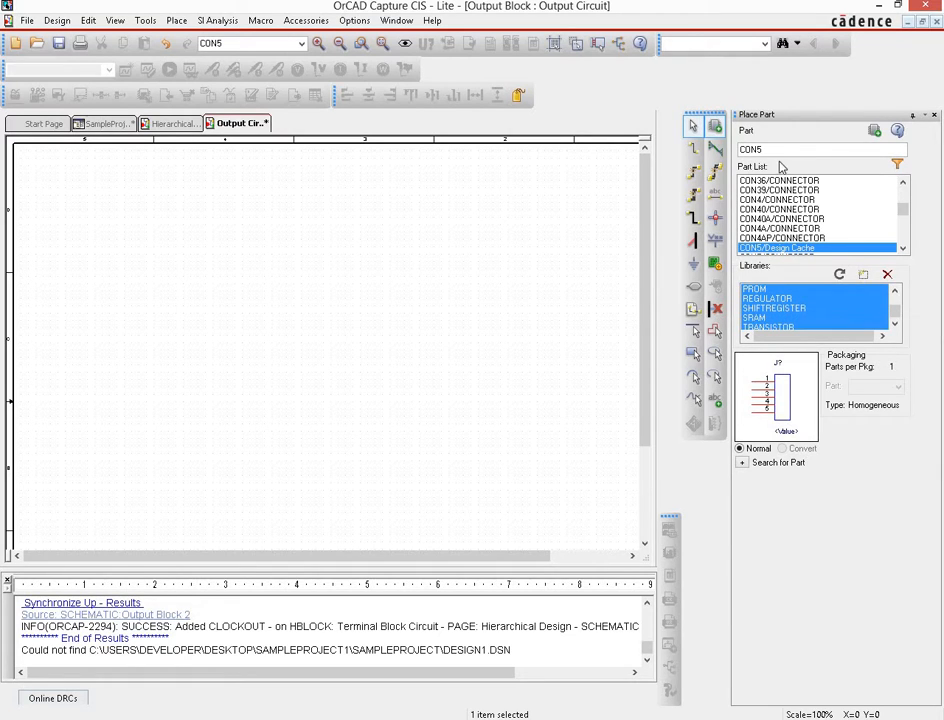
Place a CON5 connector, J1, near the middle of the Output Circuit page.
{"action": "triple_click", "coordinate": [822, 148]}
{"action": "type", "text": "conn"}
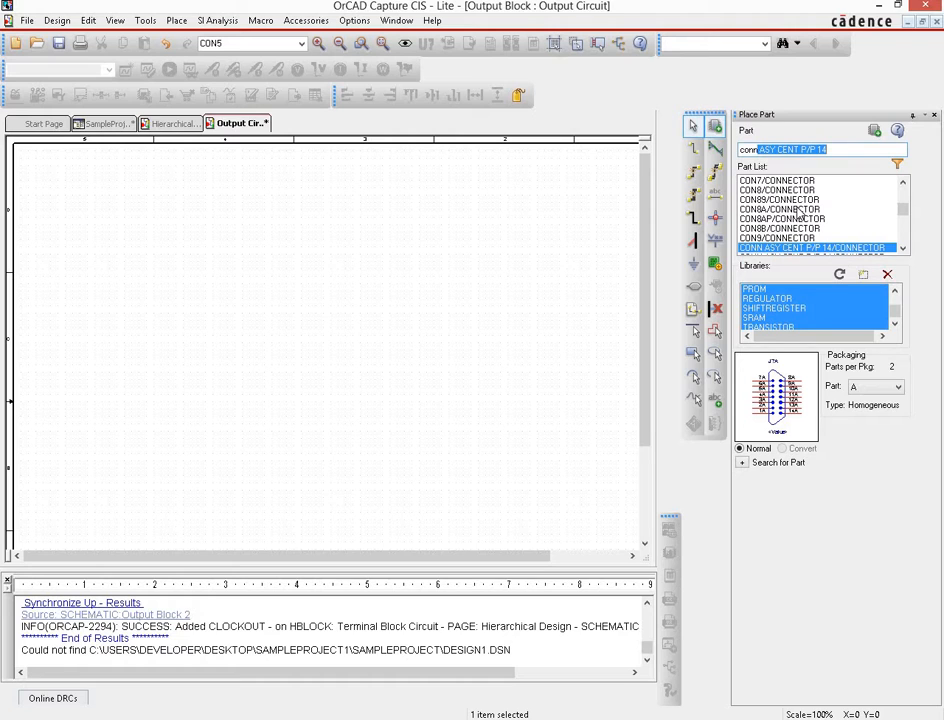
{"action": "left_click", "coordinate": [816, 238]}
{"action": "type", "text": "CON5"}
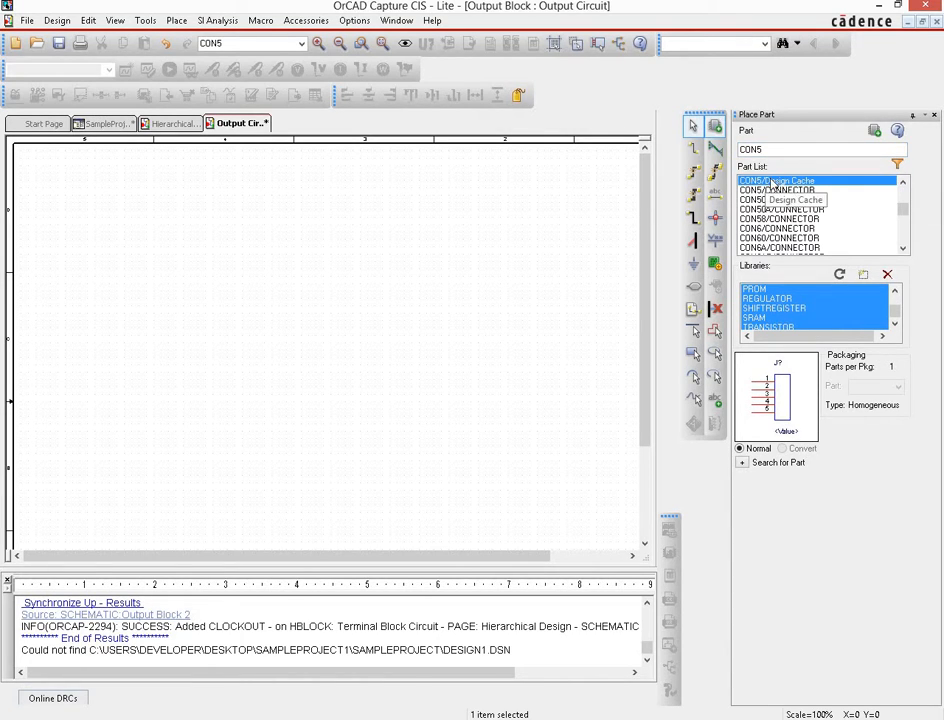
{"action": "left_click", "coordinate": [320, 358]}
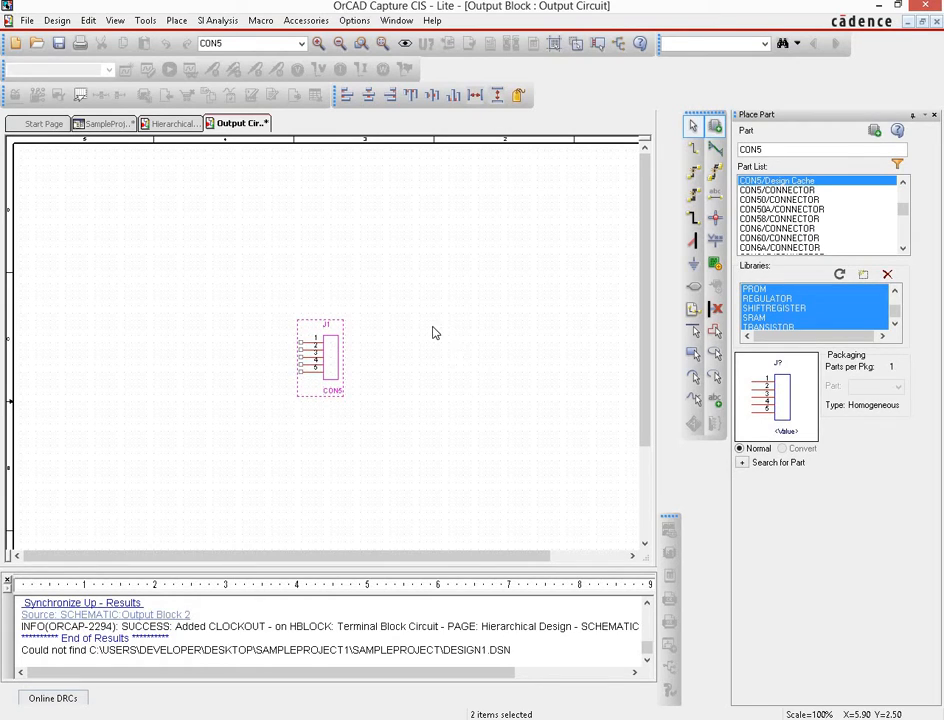
{"action": "left_click_drag", "start_coordinate": [320, 356], "coordinate": [320, 256]}
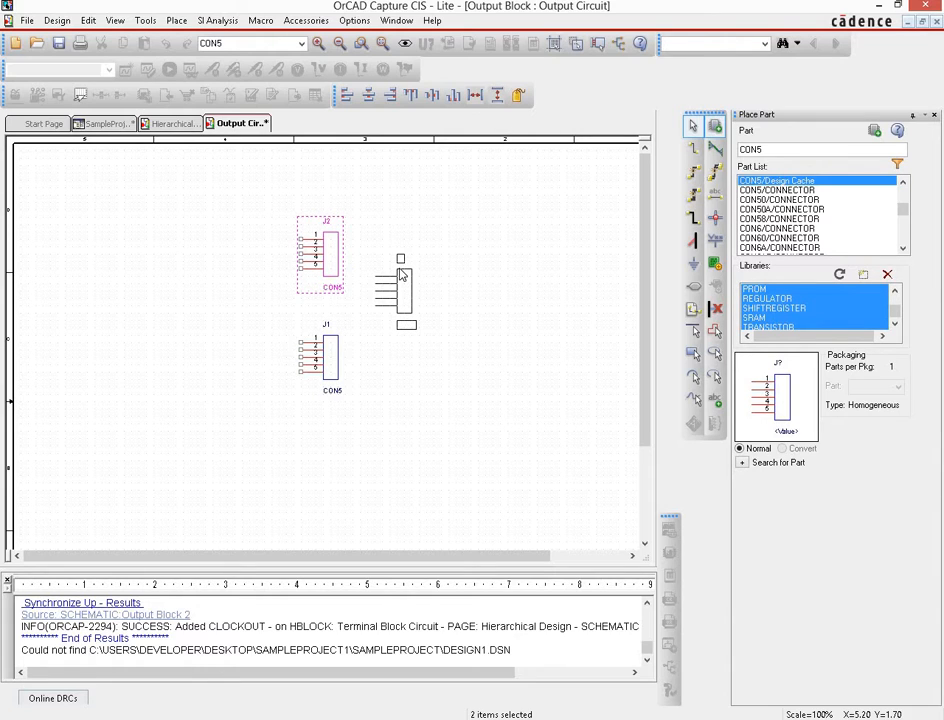
{"action": "right_click", "coordinate": [400, 270]}
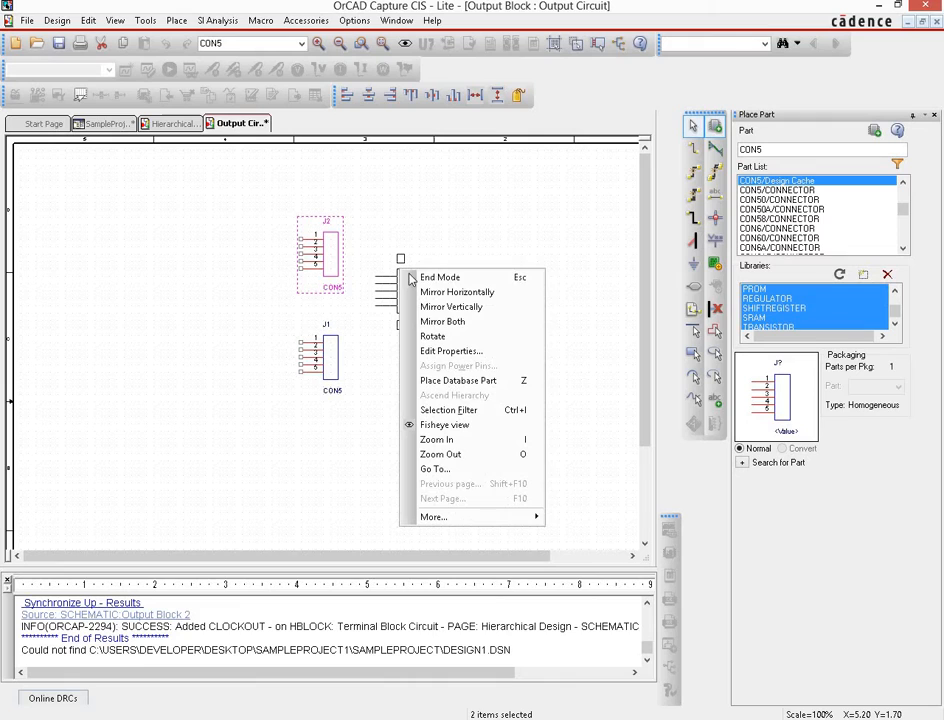
{"action": "mouse_move", "coordinate": [440, 276]}
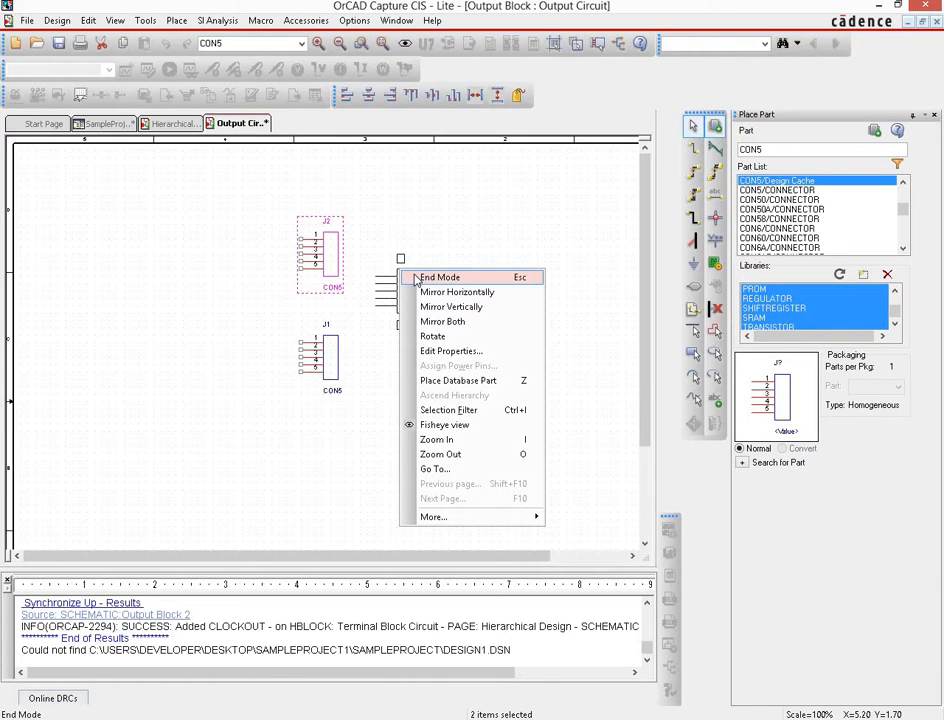
{"action": "left_click", "coordinate": [440, 276]}
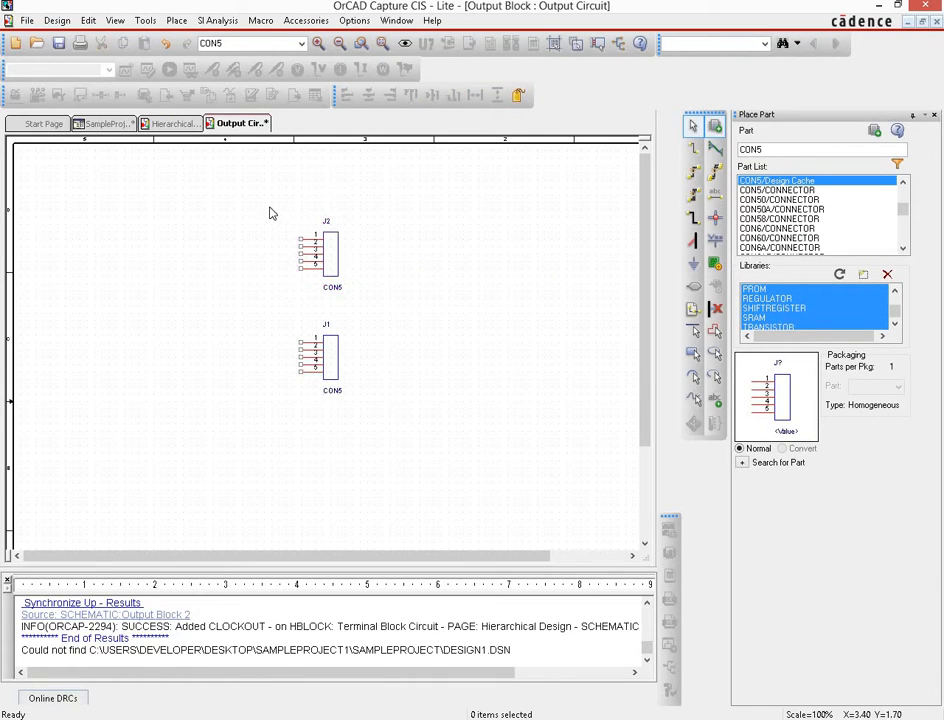
{"action": "left_click", "coordinate": [320, 256]}
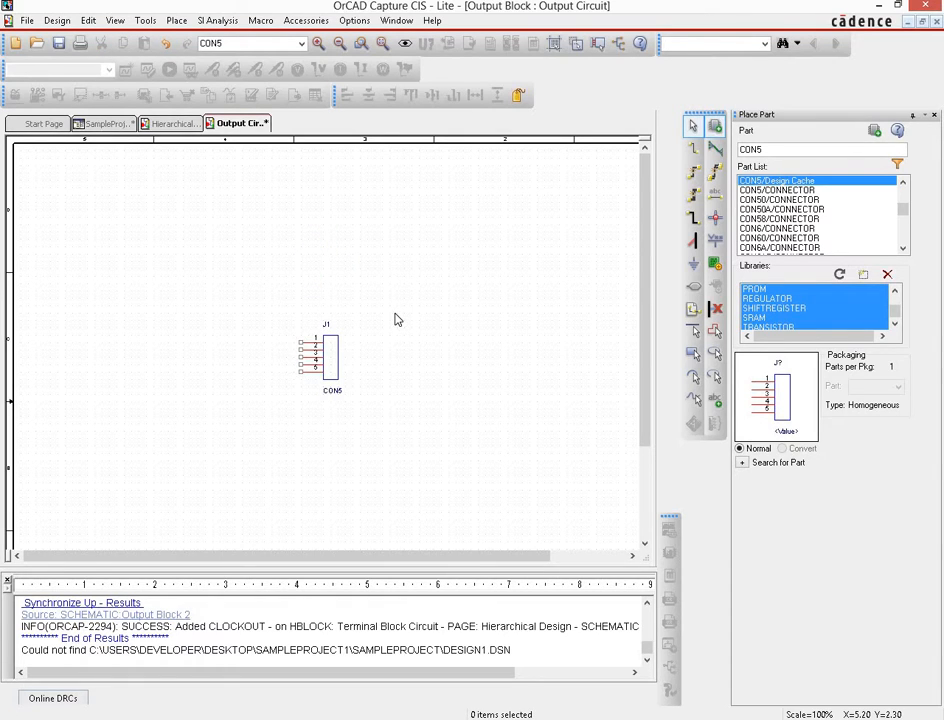
{"action": "mouse_move", "coordinate": [332, 360]}
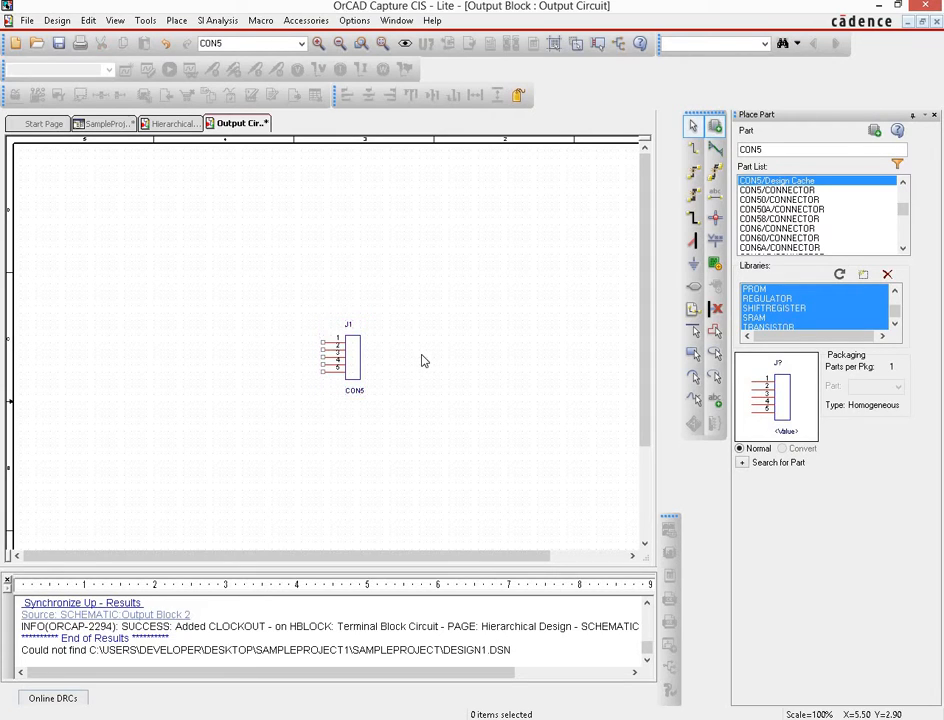
{"action": "mouse_move", "coordinate": [252, 352]}
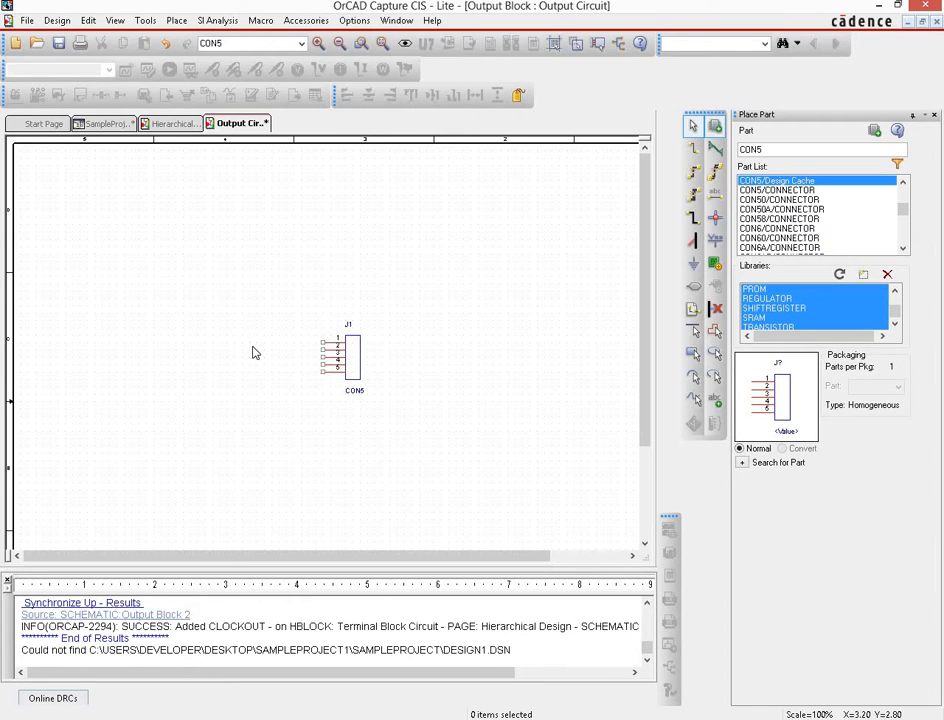
{"action": "mouse_move", "coordinate": [240, 392]}
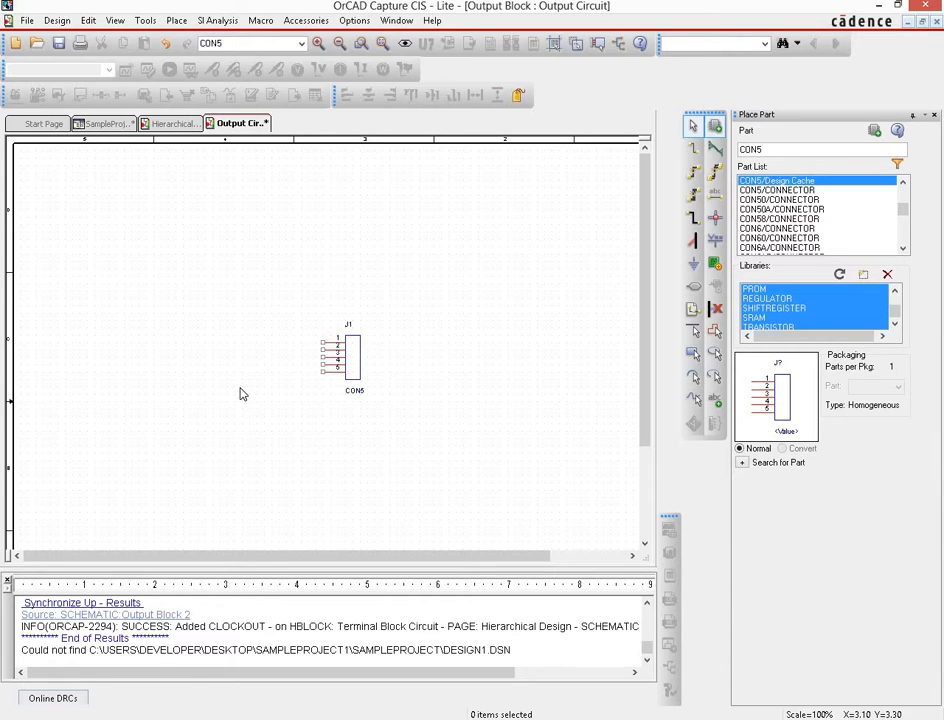
{"action": "mouse_move", "coordinate": [320, 364]}
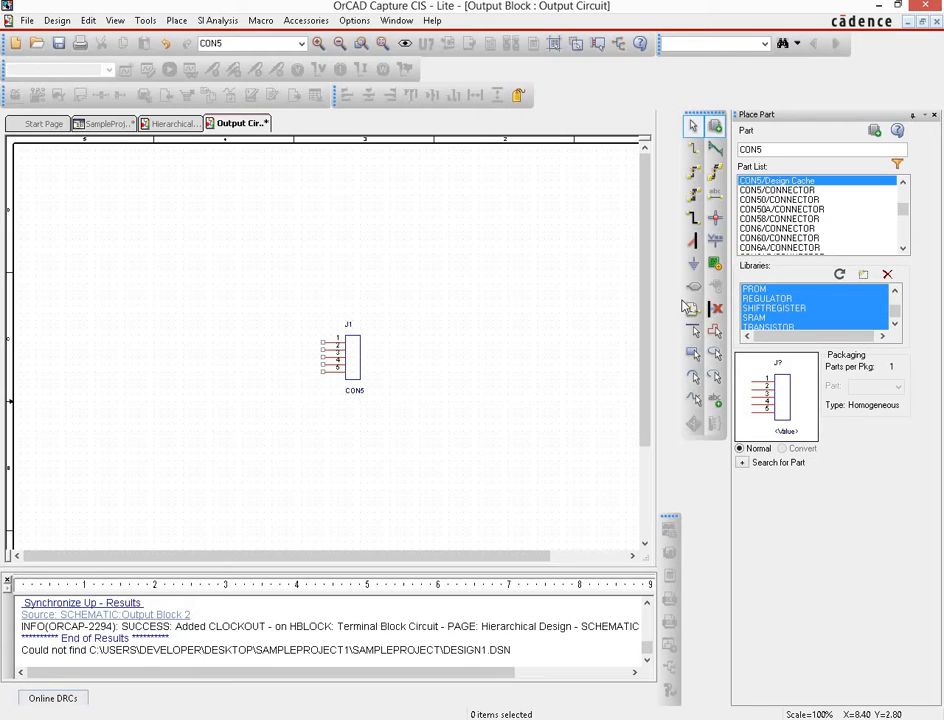
{"action": "mouse_move", "coordinate": [694, 292]}
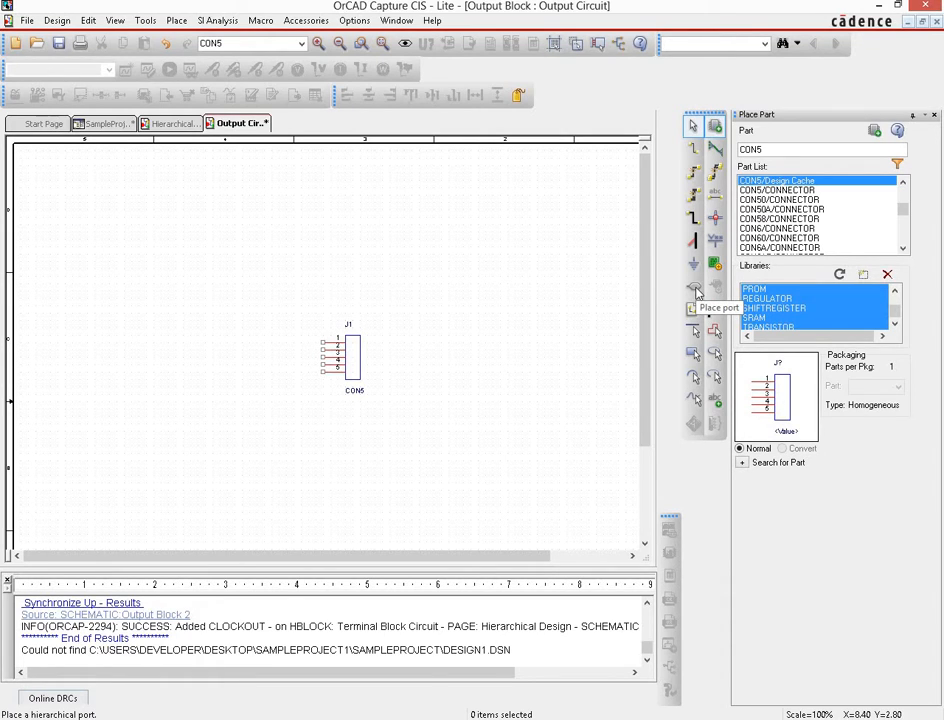
Start the Place Hierarchical Port tool, showing its port-shape dialog.
{"action": "left_click", "coordinate": [694, 288]}
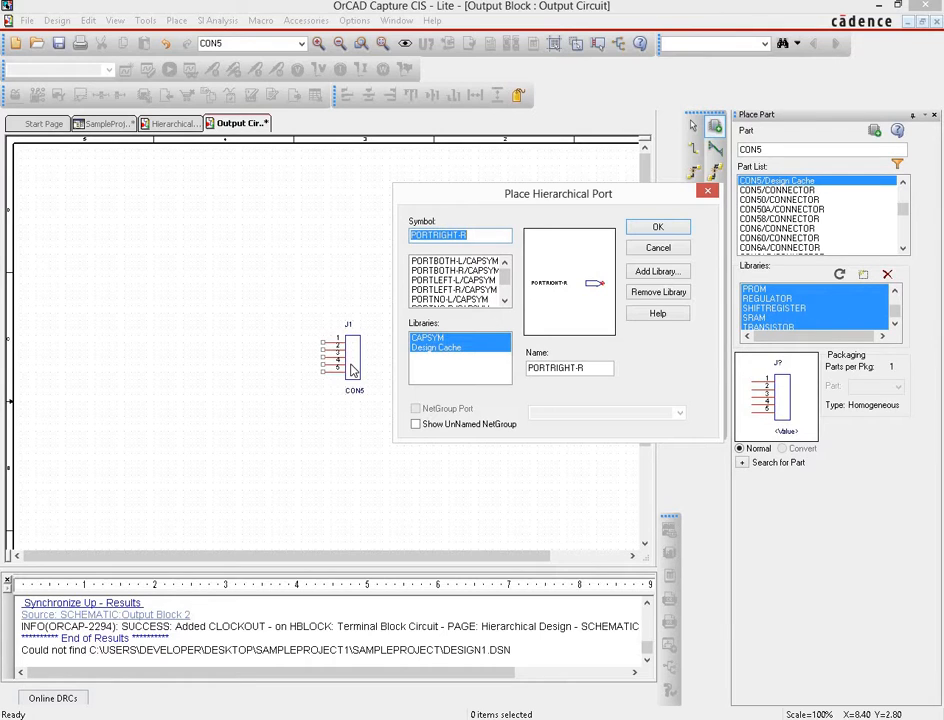
{"action": "mouse_move", "coordinate": [384, 404]}
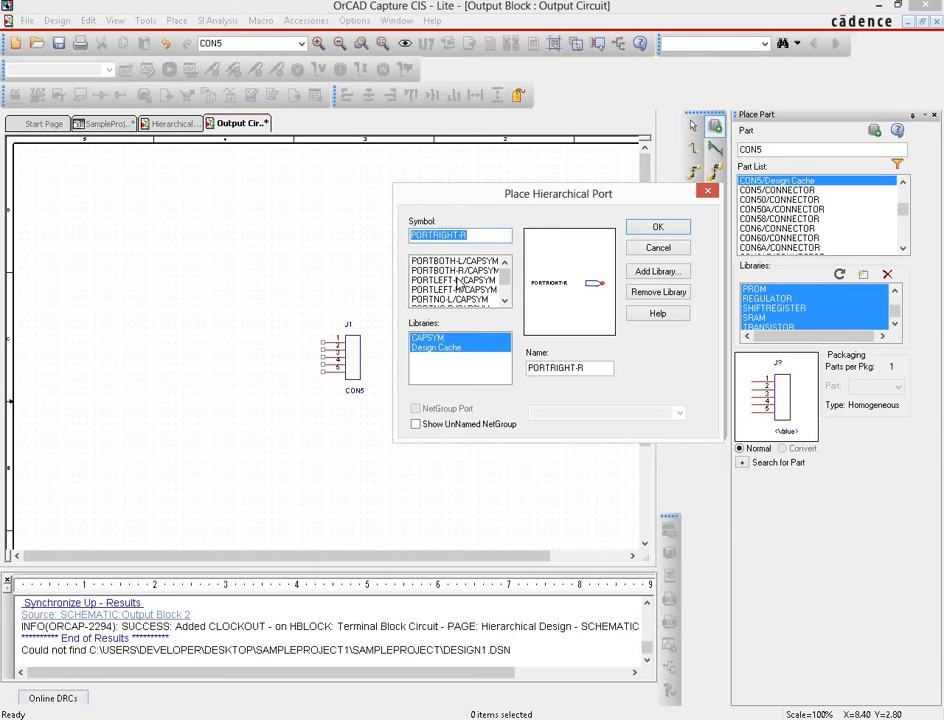
Preview the port shapes and choose PORTRIGHT-R as the hierarchical port symbol.
{"action": "left_click", "coordinate": [452, 270]}
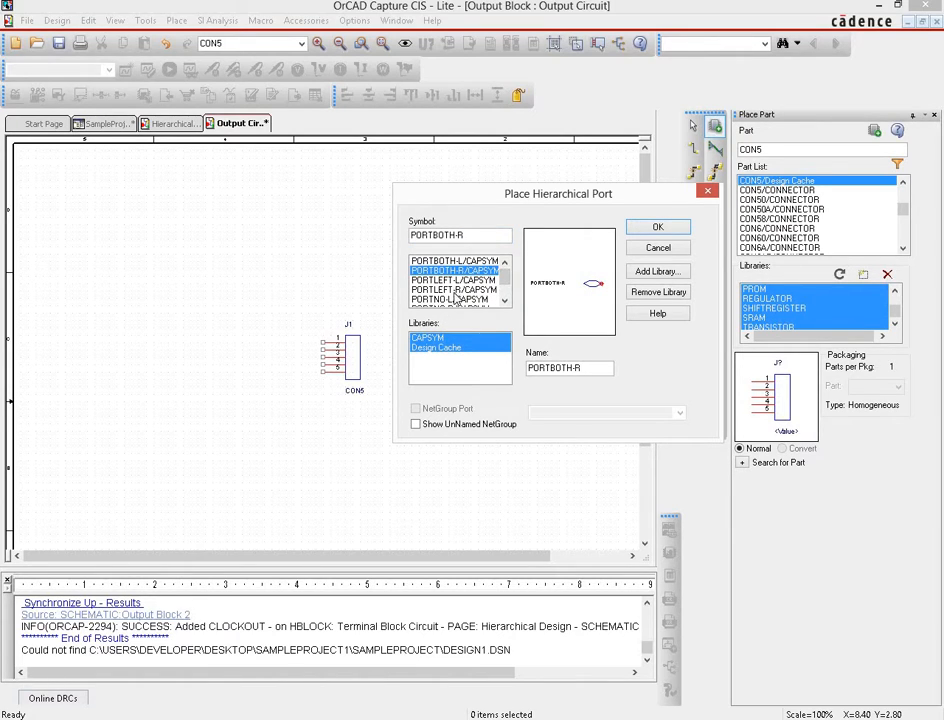
{"action": "left_click", "coordinate": [452, 288]}
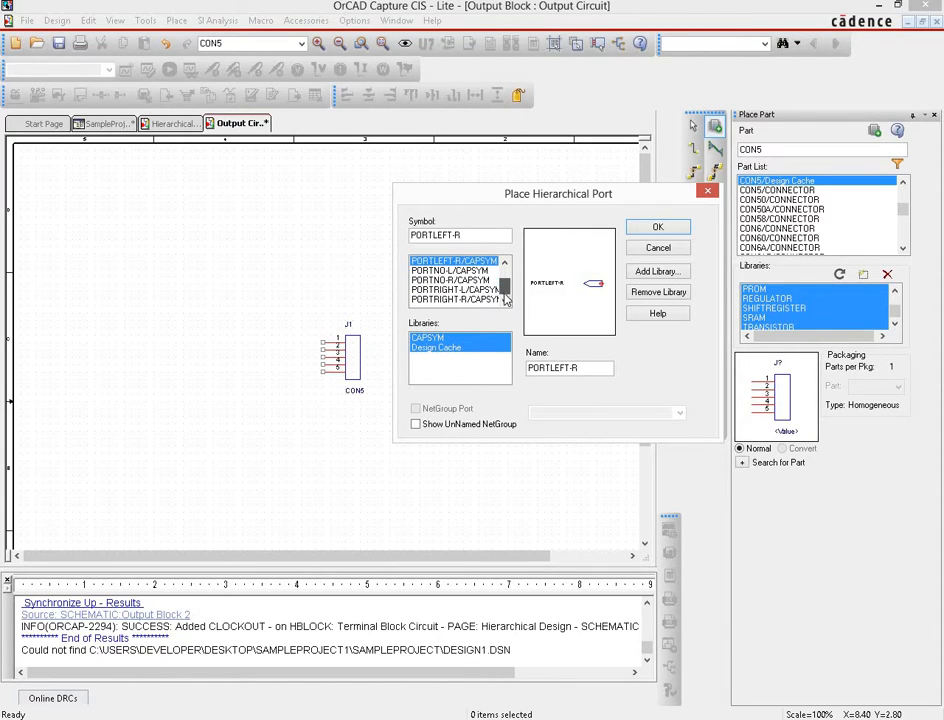
{"action": "left_click", "coordinate": [456, 290]}
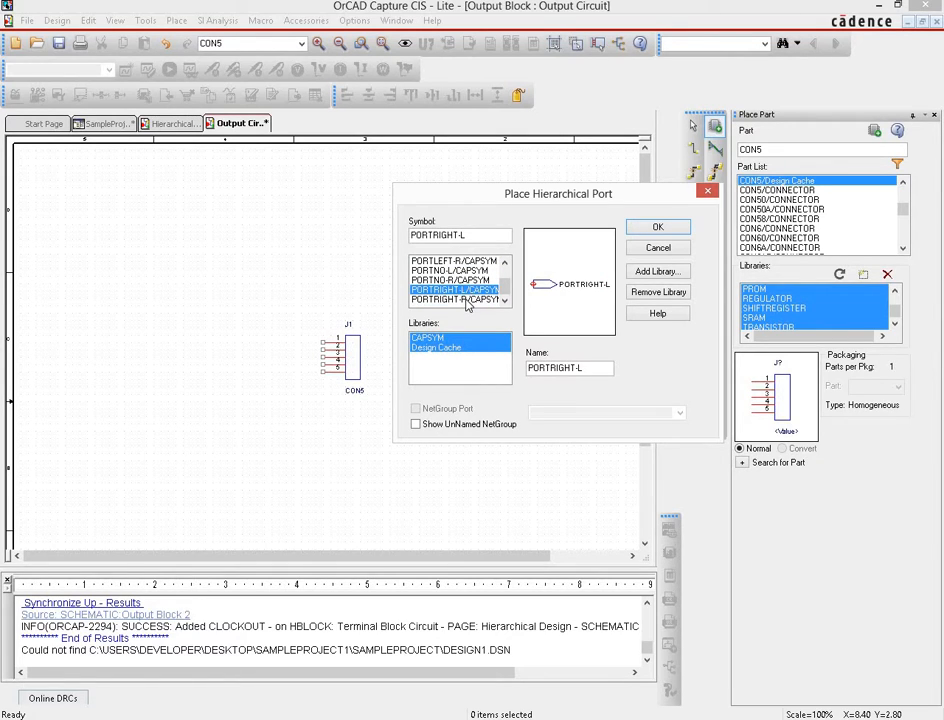
{"action": "left_click", "coordinate": [456, 300]}
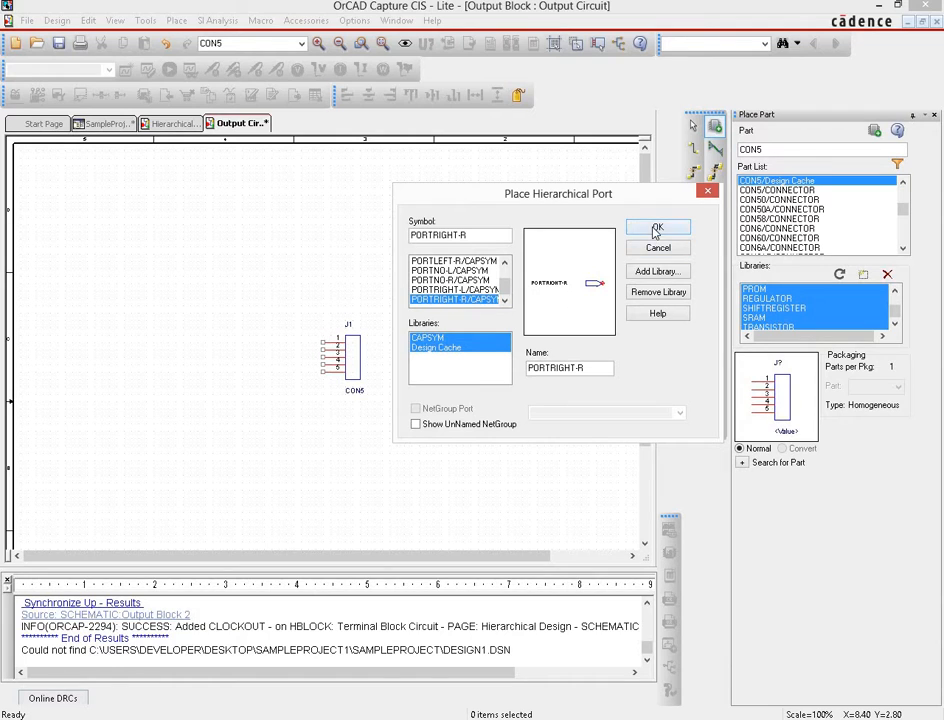
{"action": "left_click", "coordinate": [656, 228]}
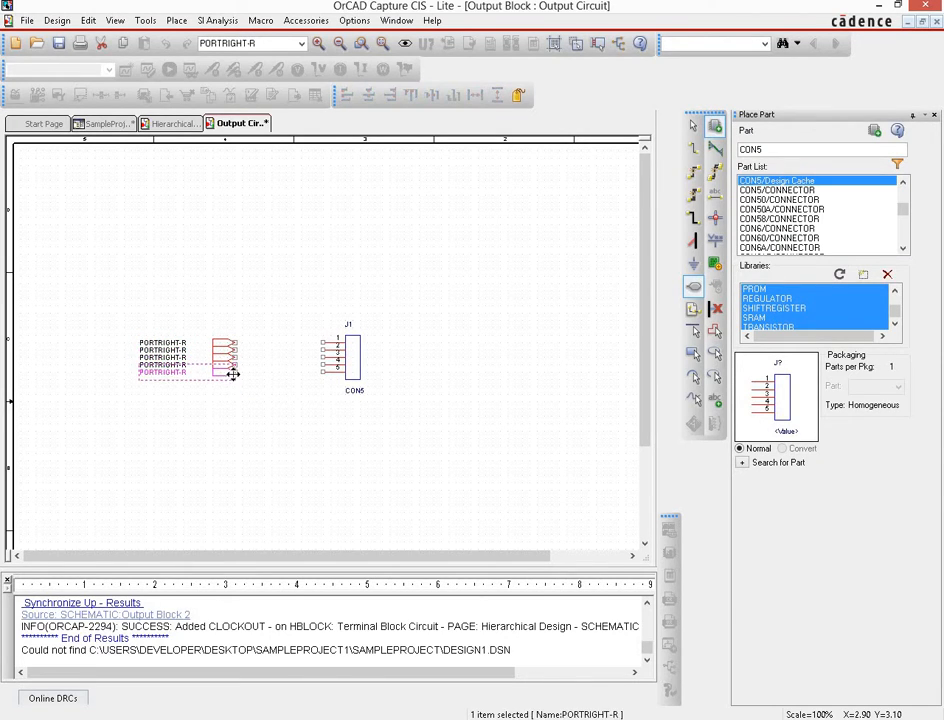
End port placement after dropping five PORTRIGHT-R ports left of J1 and begin renaming one.
{"action": "right_click", "coordinate": [236, 376]}
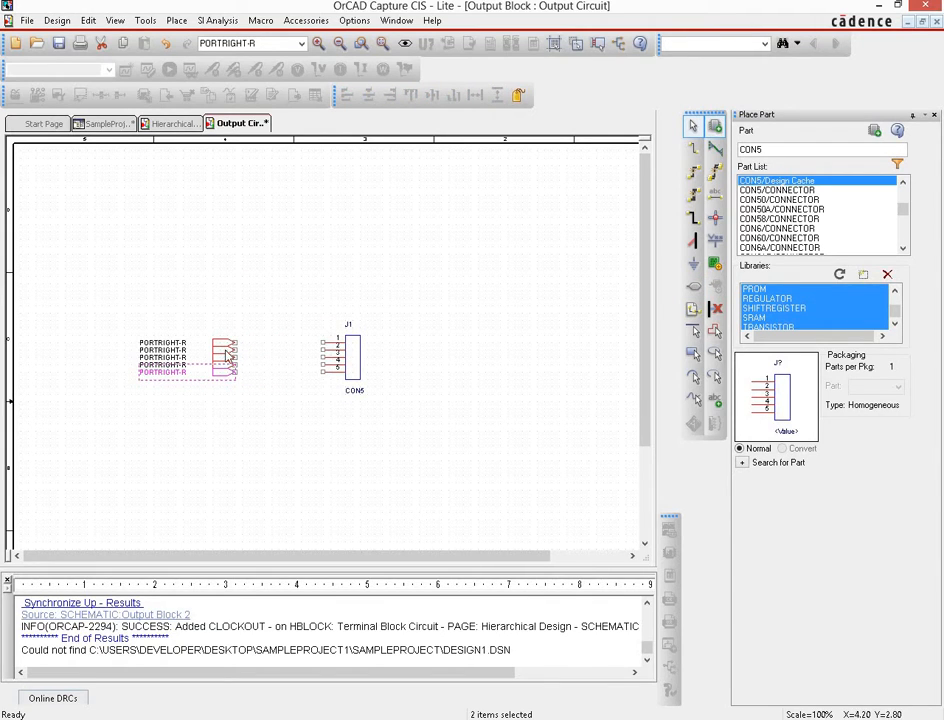
{"action": "mouse_move", "coordinate": [232, 348]}
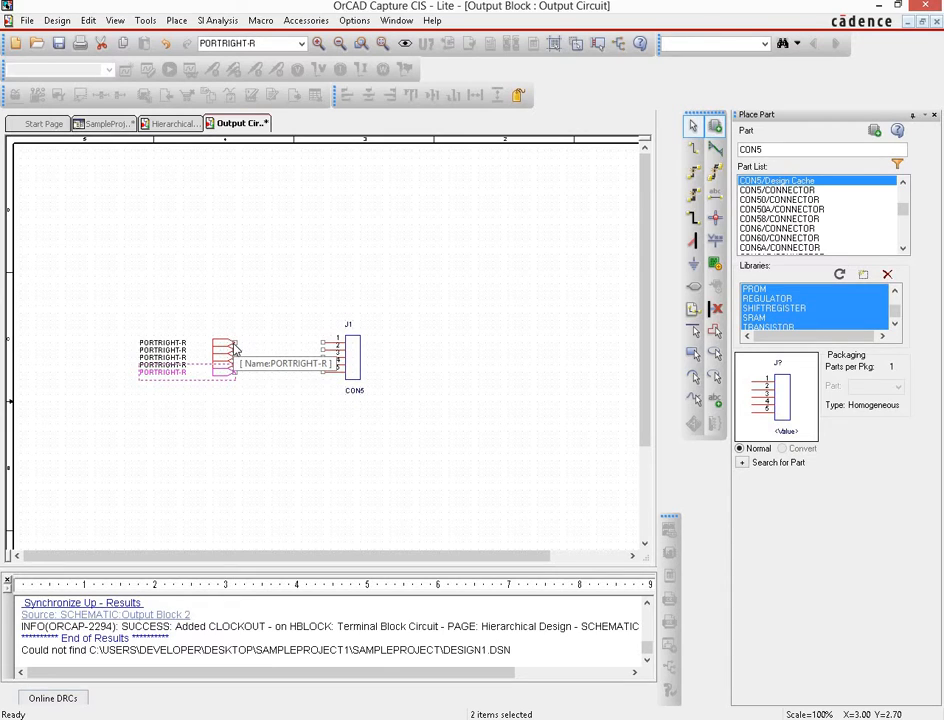
{"action": "mouse_move", "coordinate": [244, 320]}
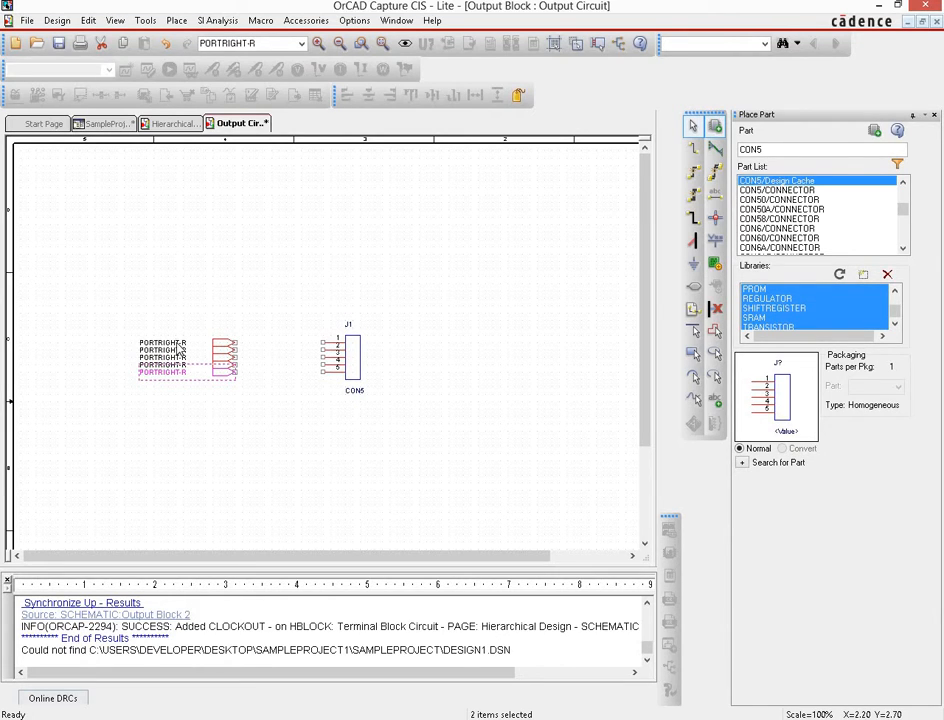
{"action": "double_click", "coordinate": [160, 372]}
{"action": "type", "text": "8284"}
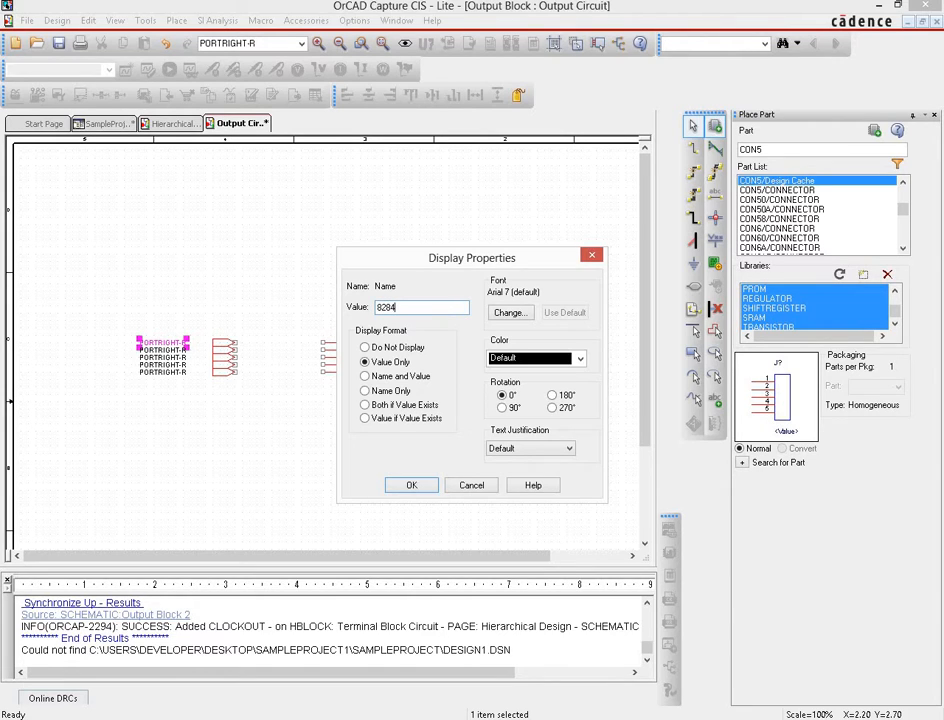
Name the first three ports 8284_PCLK, 8284_CLK and 8284_READY.
{"action": "type", "text": "_PCLK"}
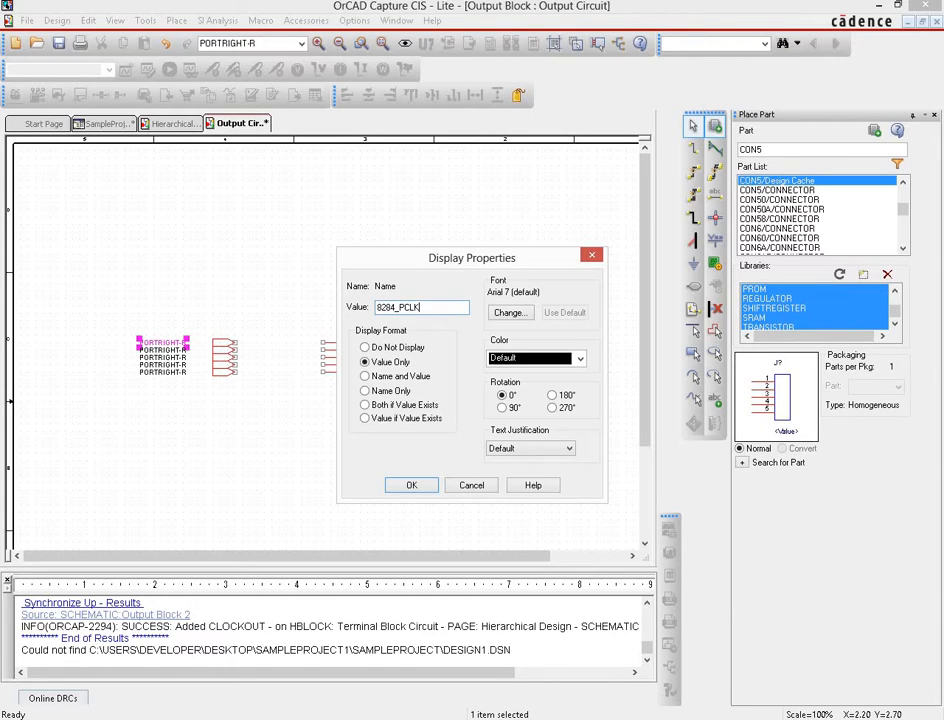
{"action": "left_click", "coordinate": [412, 486]}
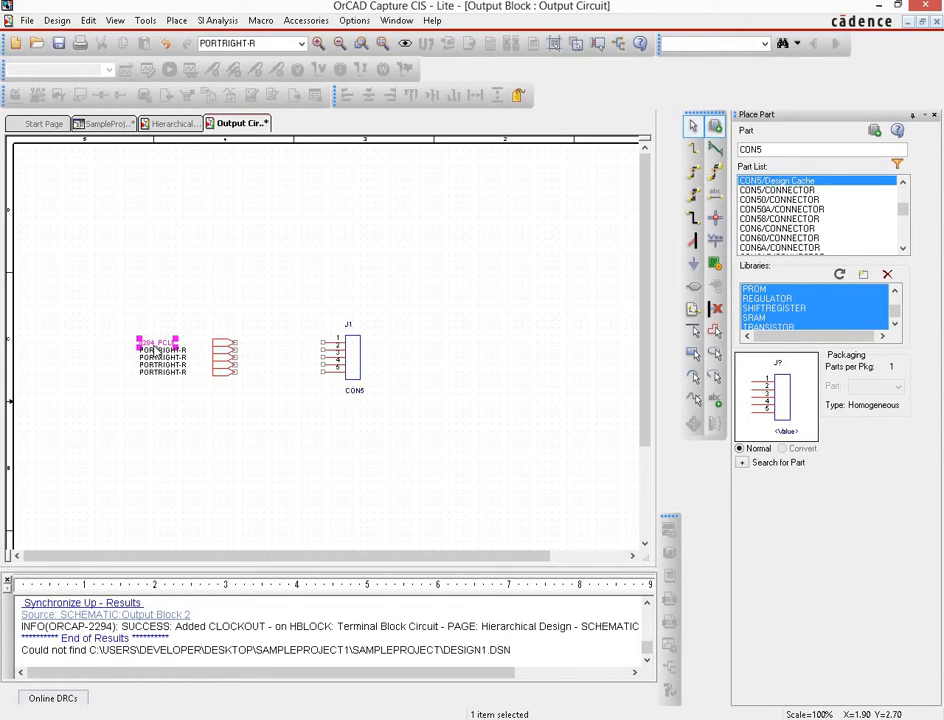
{"action": "double_click", "coordinate": [162, 350]}
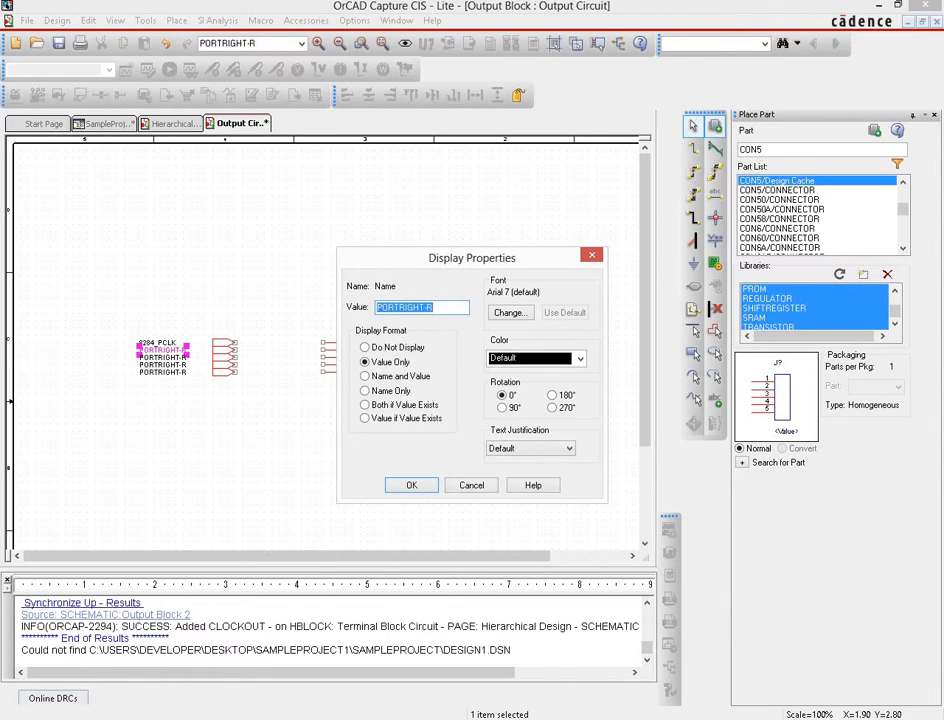
{"action": "type", "text": "8284_CLK"}
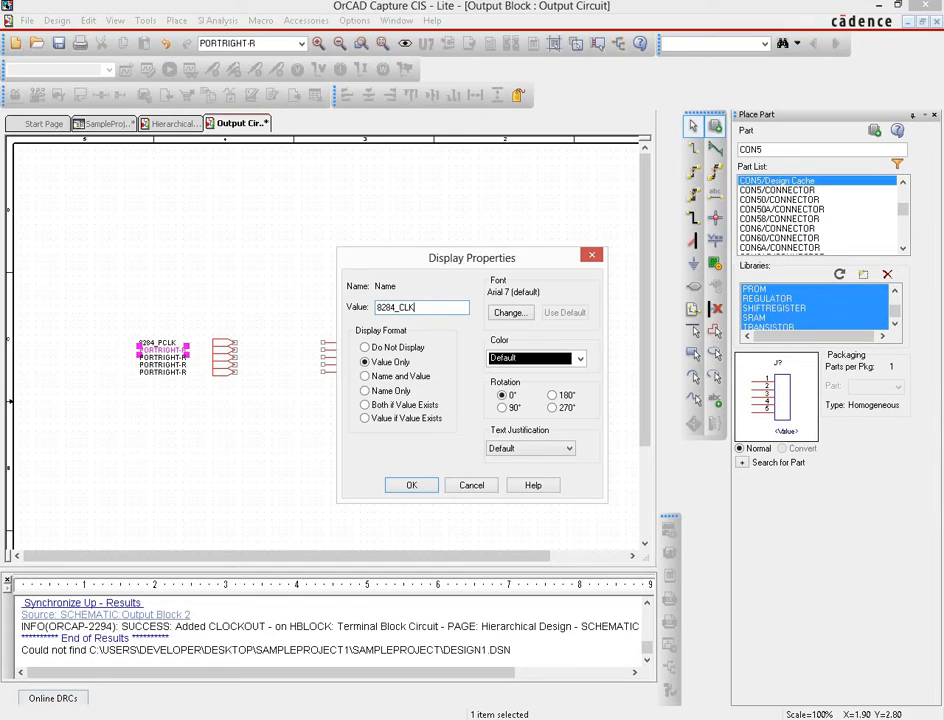
{"action": "left_click", "coordinate": [410, 486]}
{"action": "type", "text": "8284"}
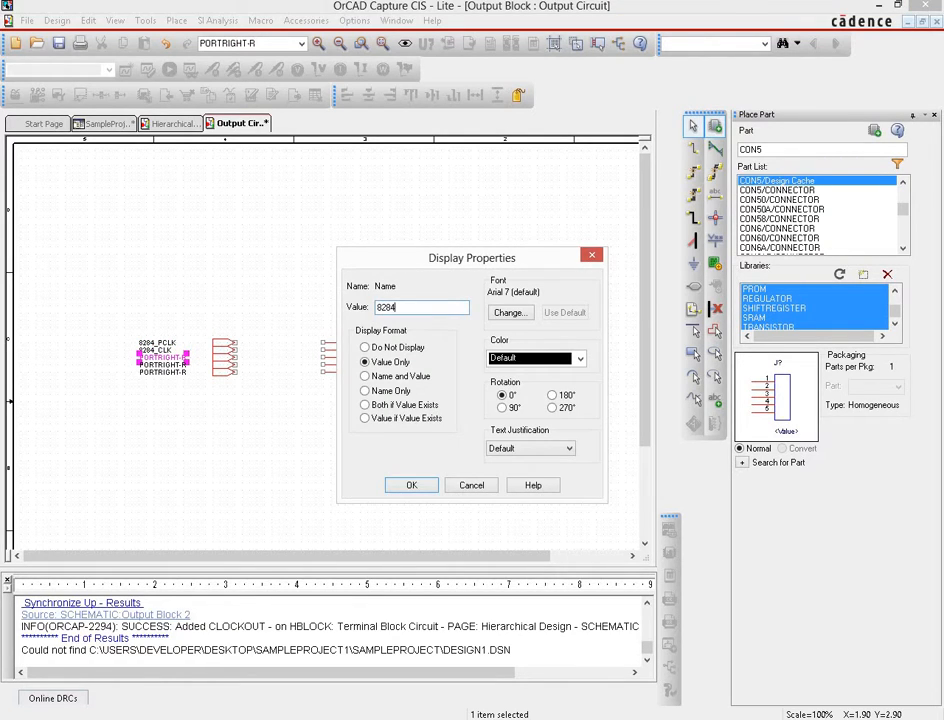
{"action": "type", "text": "_READ"}
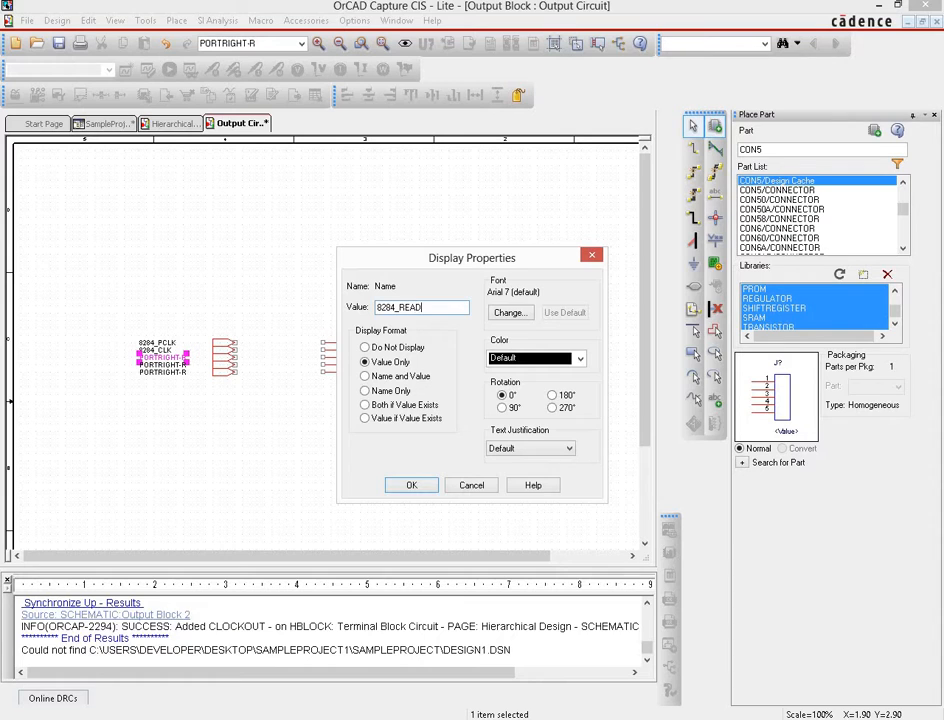
{"action": "left_click", "coordinate": [412, 486]}
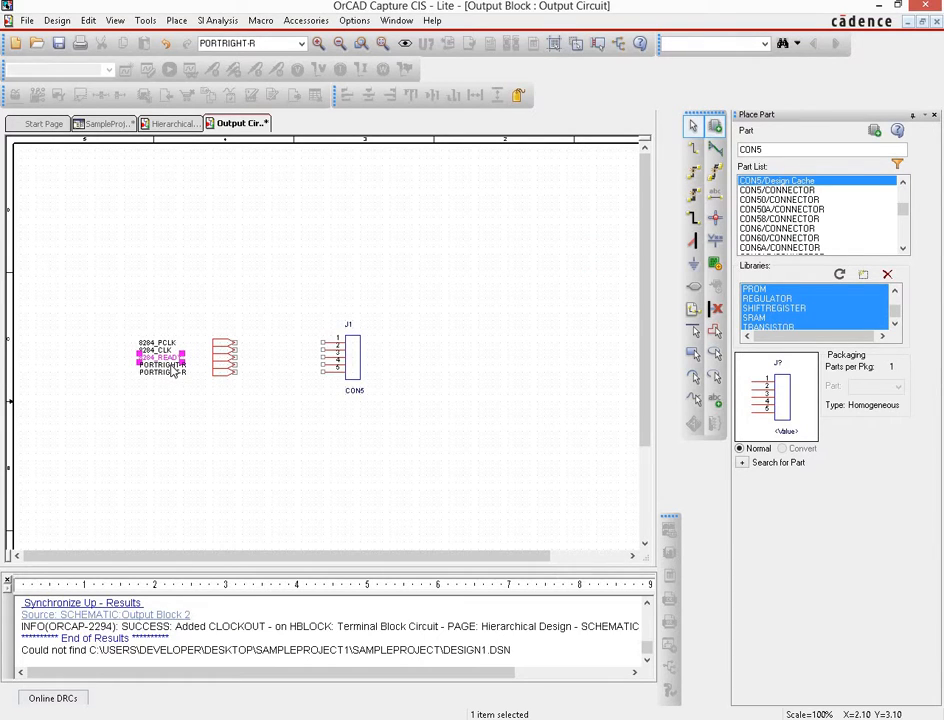
Name the remaining two ports 8284_OSC and 8284_RESET.
{"action": "double_click", "coordinate": [160, 372]}
{"action": "type", "text": "8284"}
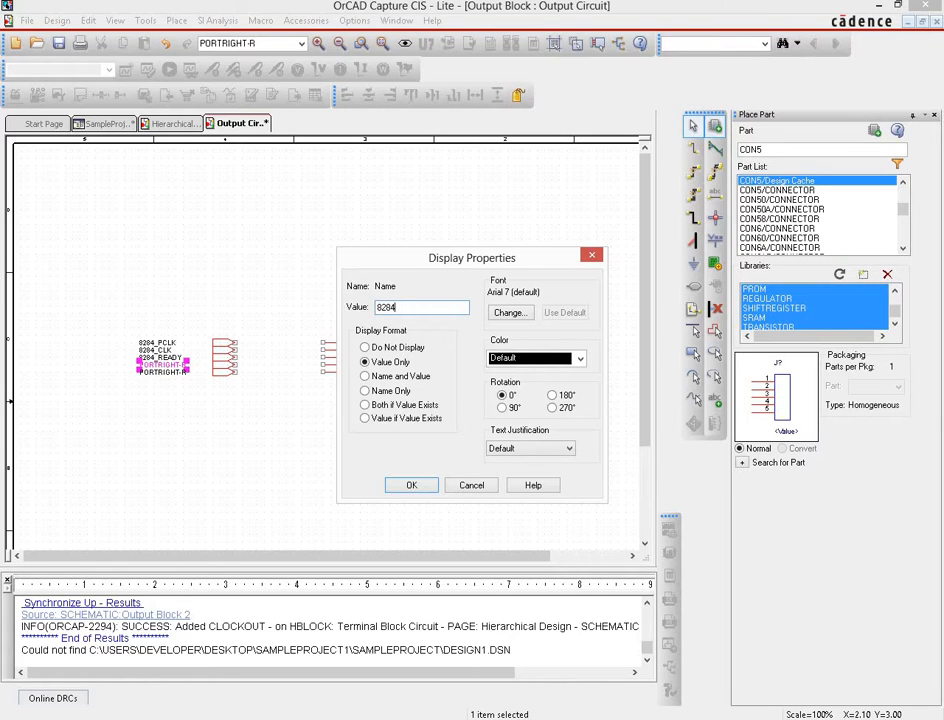
{"action": "type", "text": "_OS"}
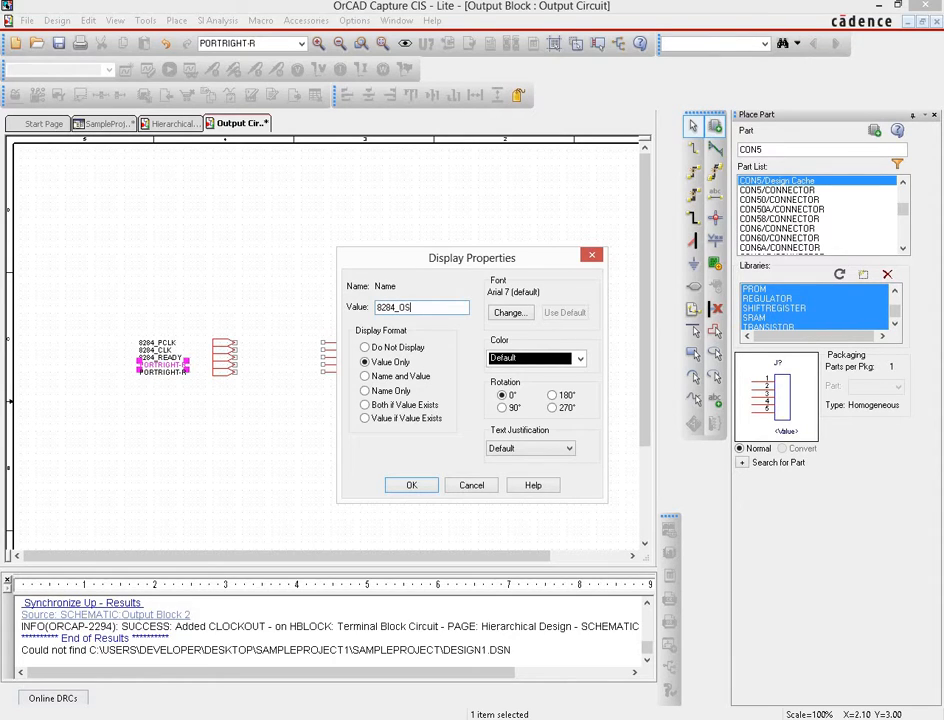
{"action": "left_click", "coordinate": [410, 486]}
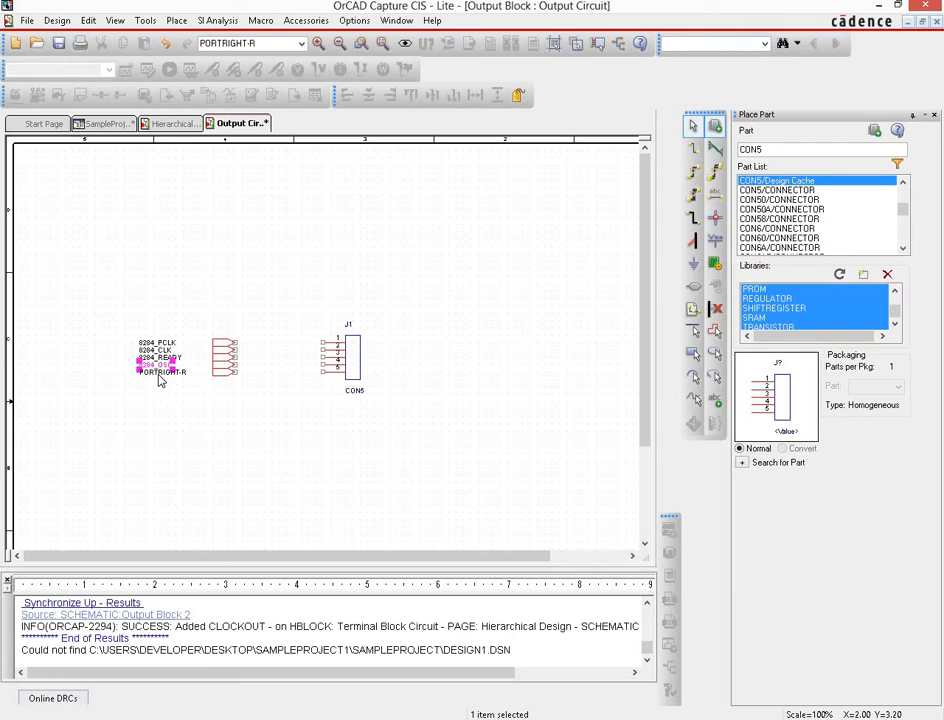
{"action": "double_click", "coordinate": [162, 372]}
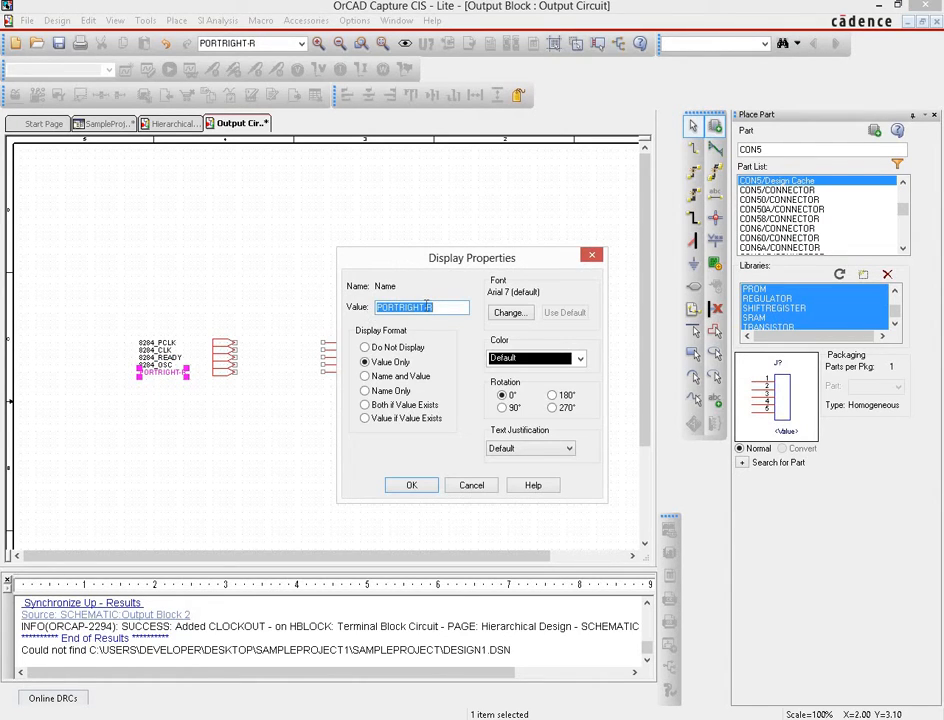
{"action": "type", "text": "8284_R"}
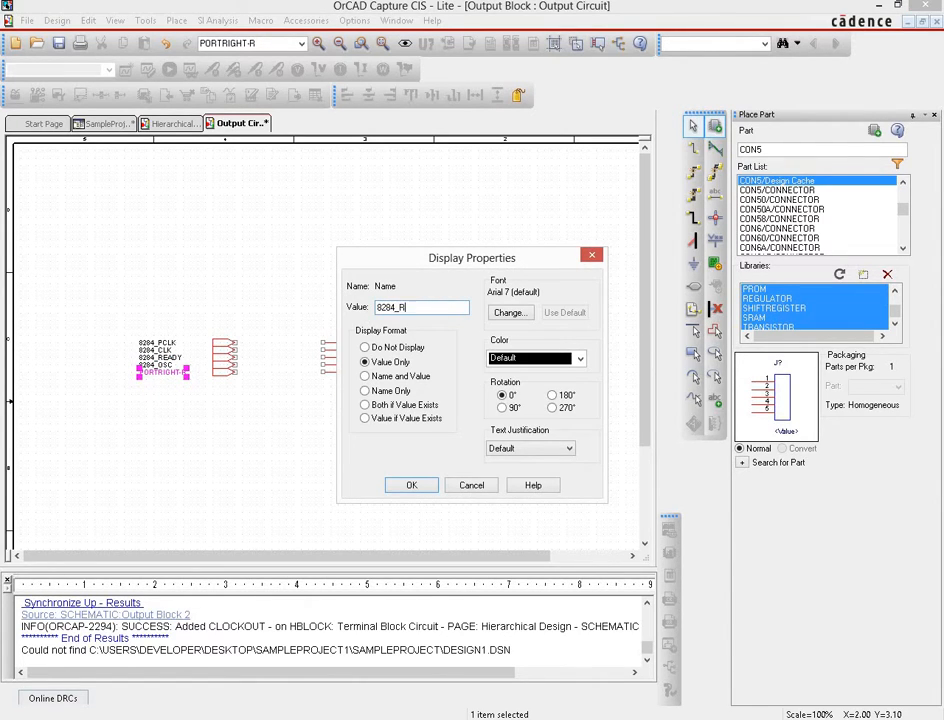
{"action": "left_click", "coordinate": [412, 486]}
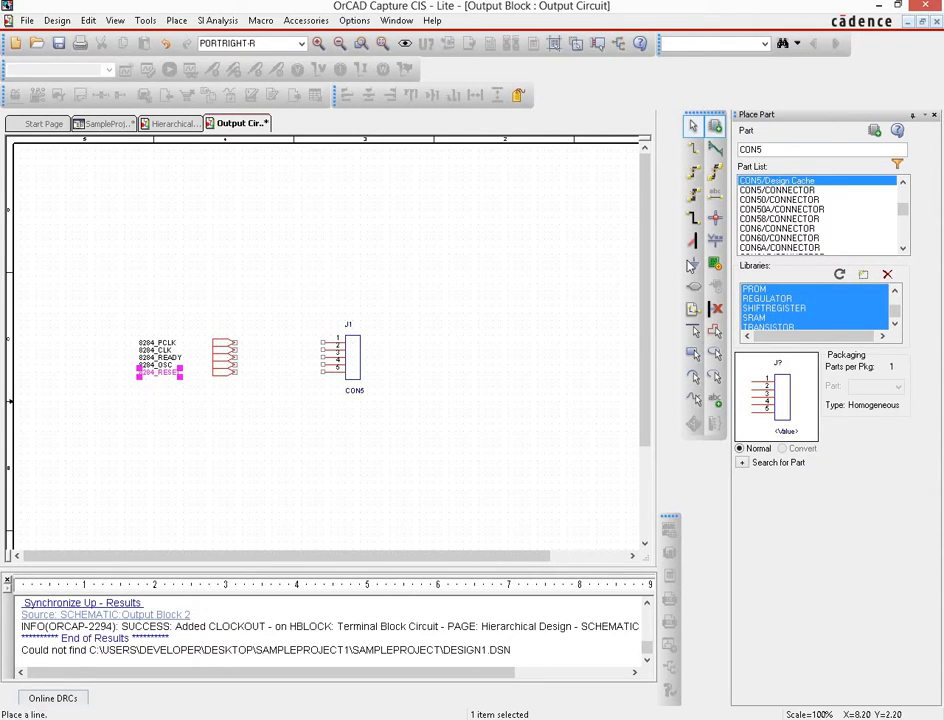
{"action": "mouse_move", "coordinate": [692, 168]}
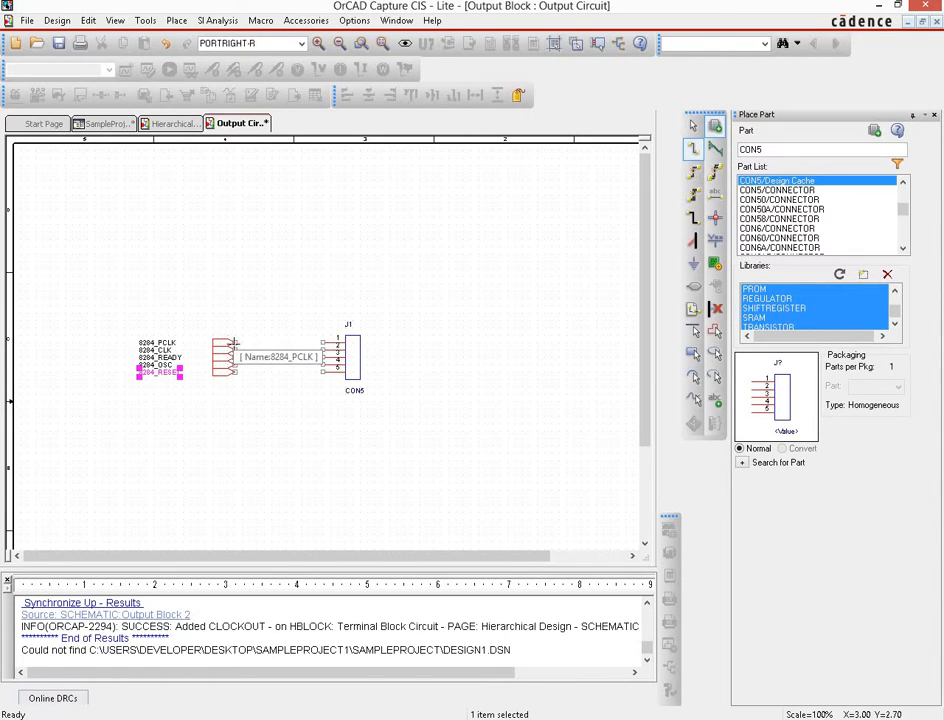
Wire the 8284 ports to the CON5 connector pins and end wiring mode.
{"action": "left_click", "coordinate": [450, 450]}
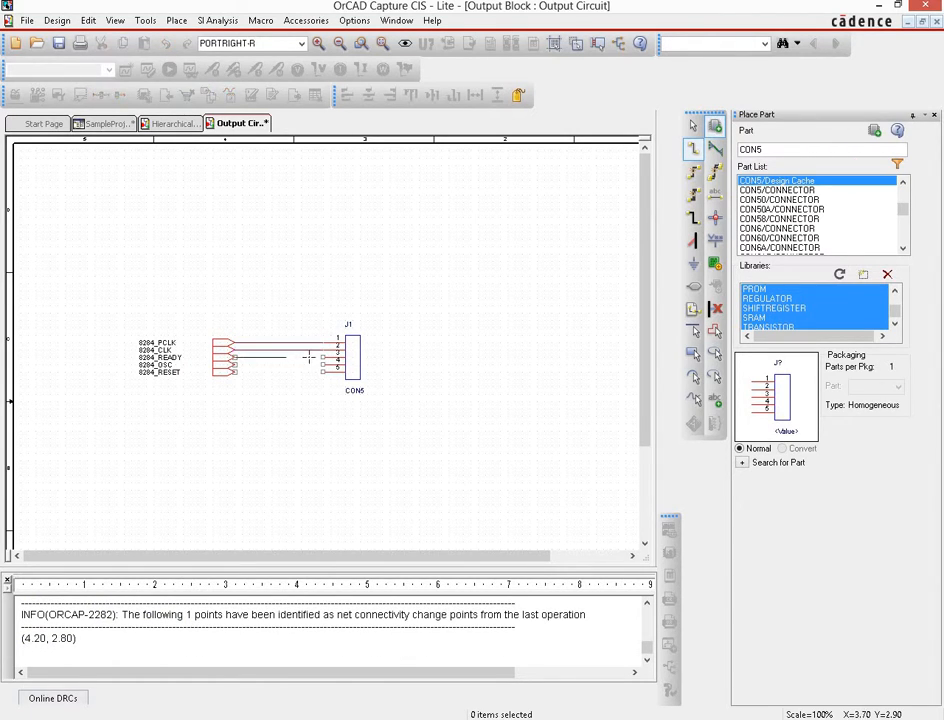
{"action": "left_click", "coordinate": [280, 356]}
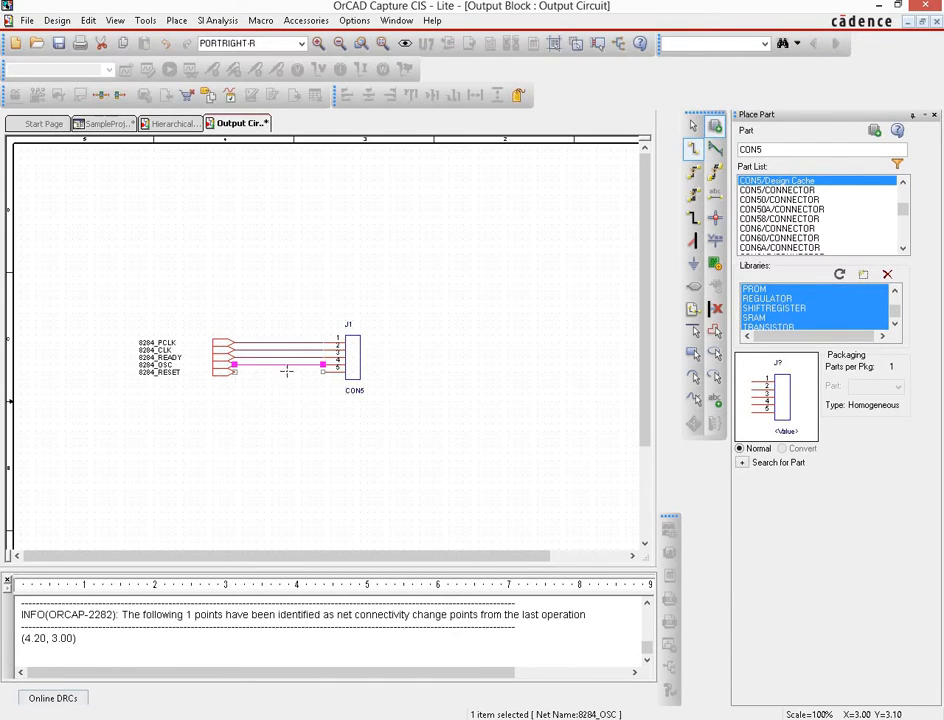
{"action": "right_click", "coordinate": [524, 262]}
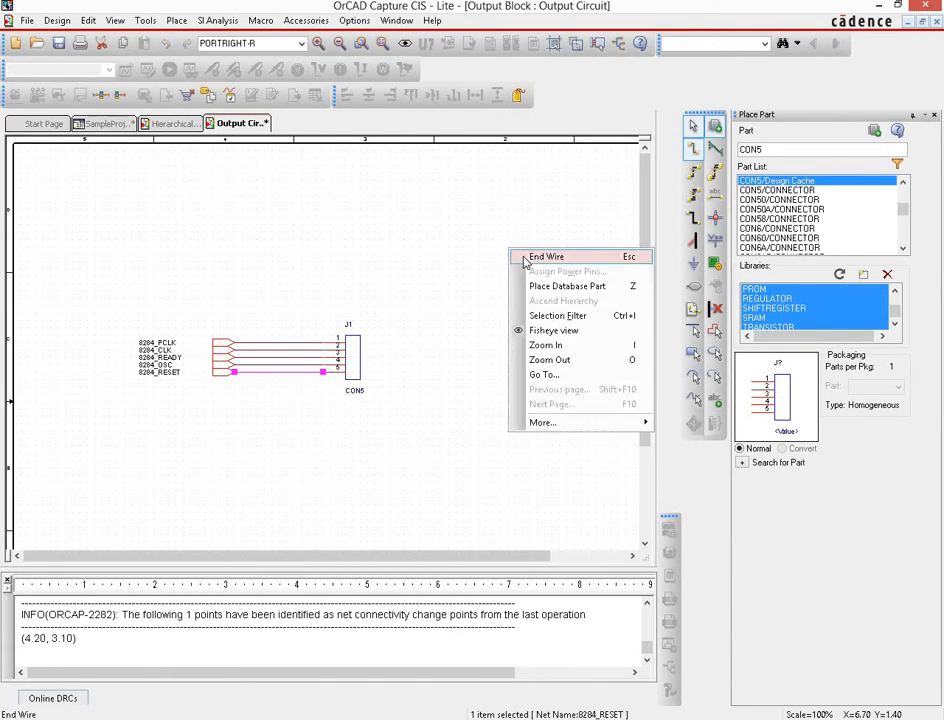
{"action": "left_click", "coordinate": [548, 256]}
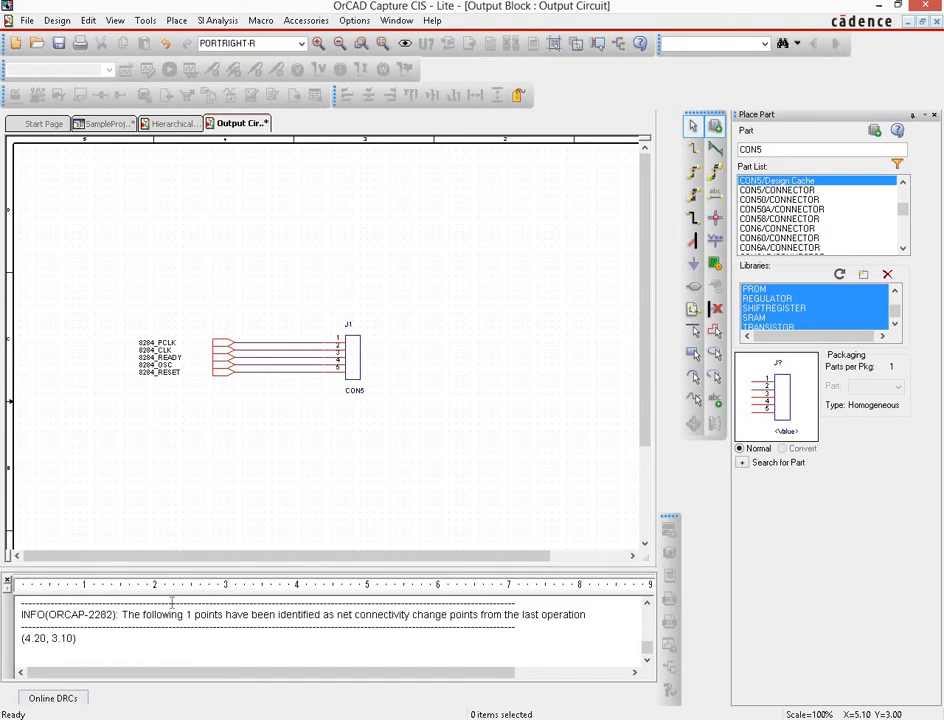
{"action": "mouse_move", "coordinate": [420, 456]}
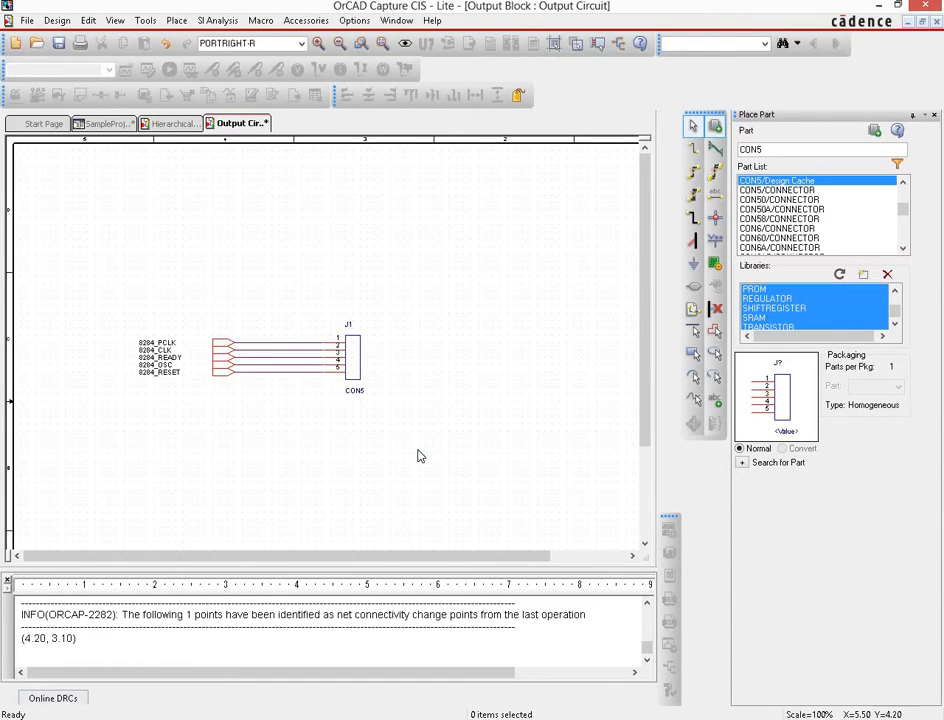
{"action": "mouse_move", "coordinate": [270, 552]}
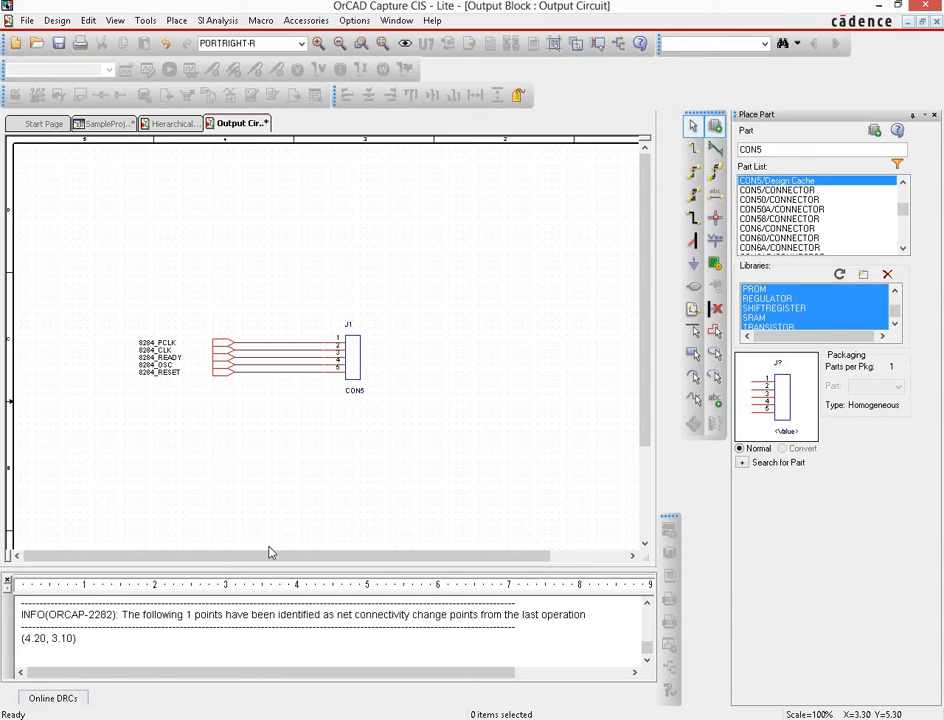
{"action": "mouse_move", "coordinate": [512, 320]}
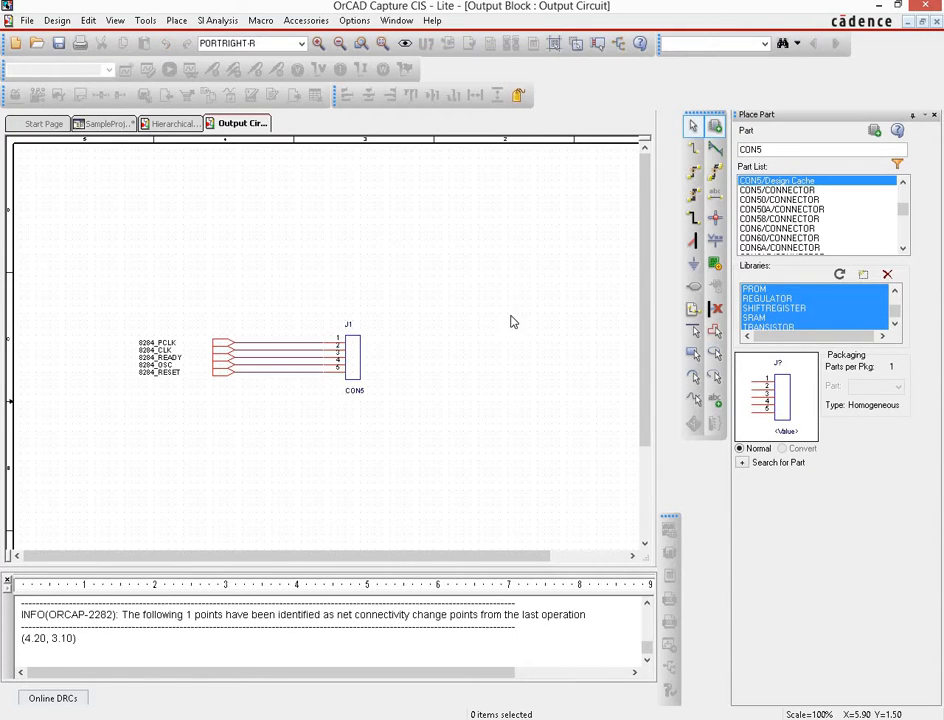
Close the Place Part panel and show the project tree with Output Circuit listed.
{"action": "left_click", "coordinate": [936, 114]}
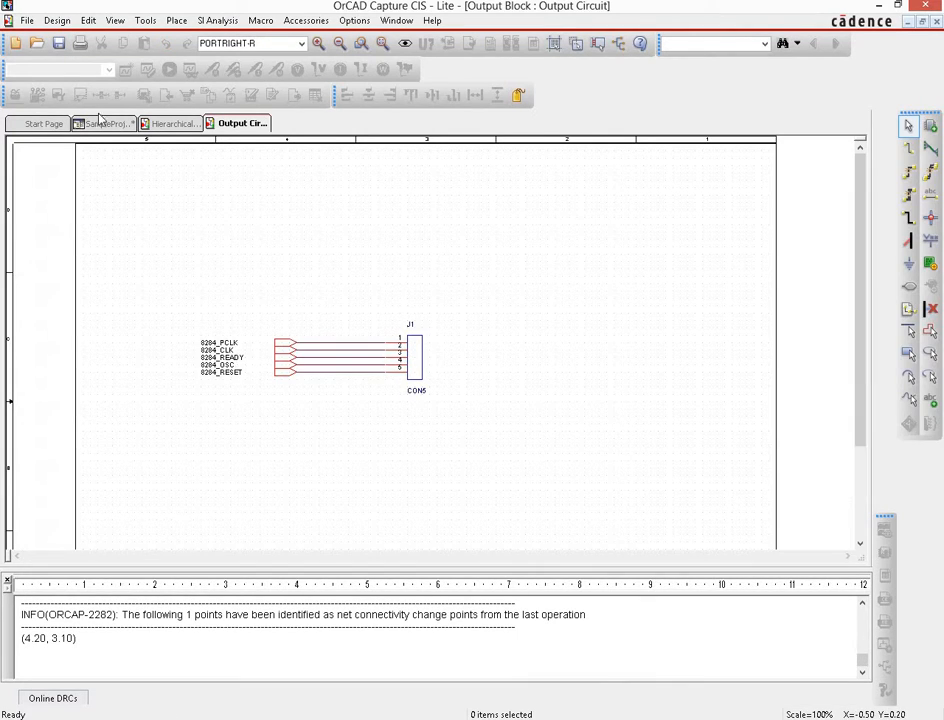
{"action": "left_click", "coordinate": [104, 124]}
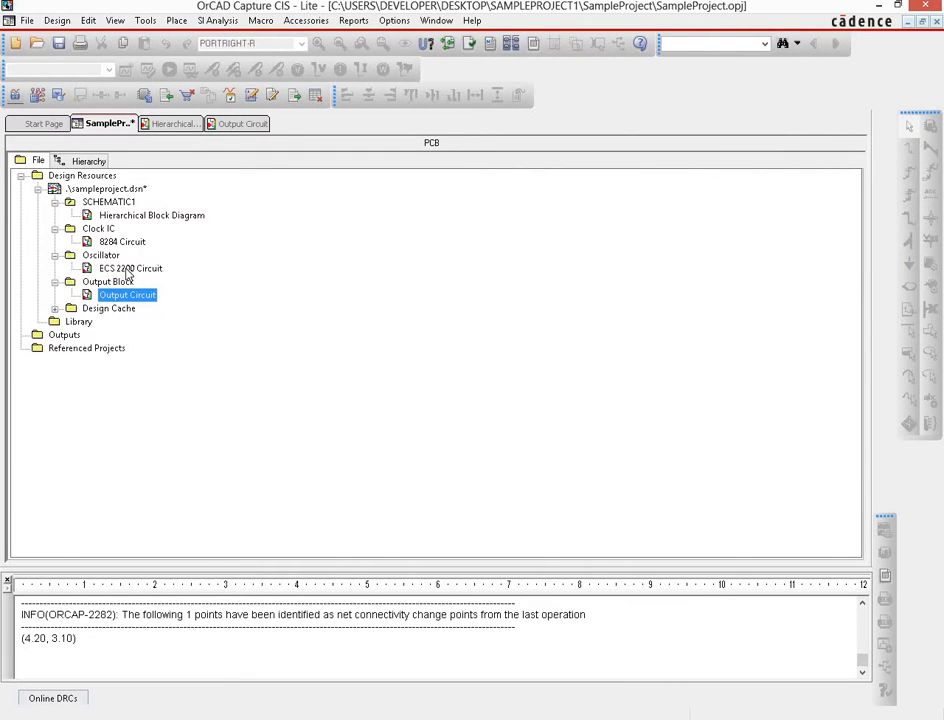
{"action": "mouse_move", "coordinate": [368, 248]}
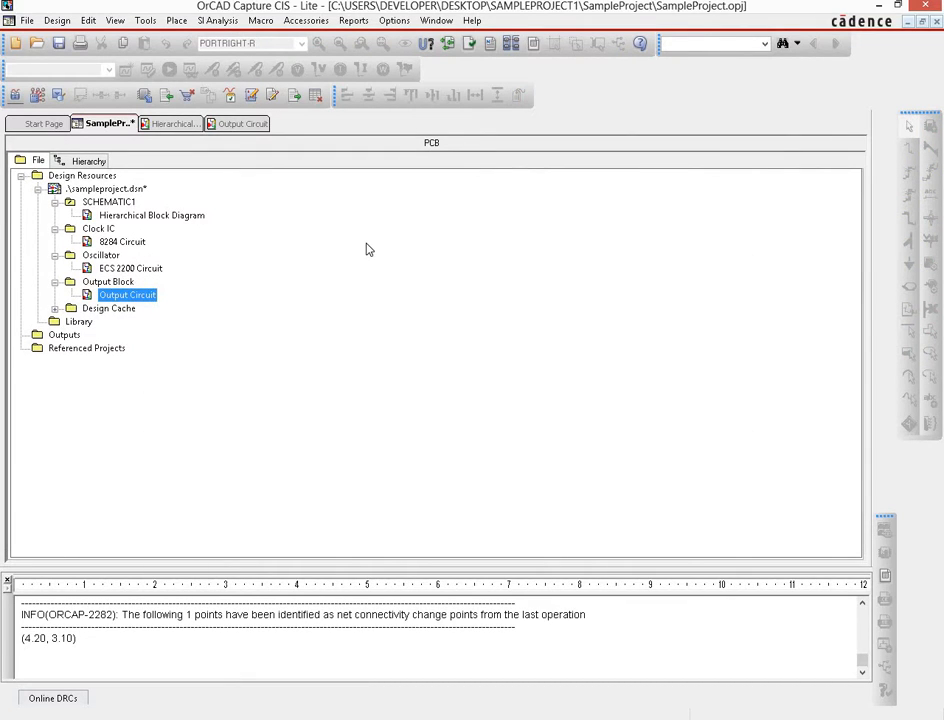